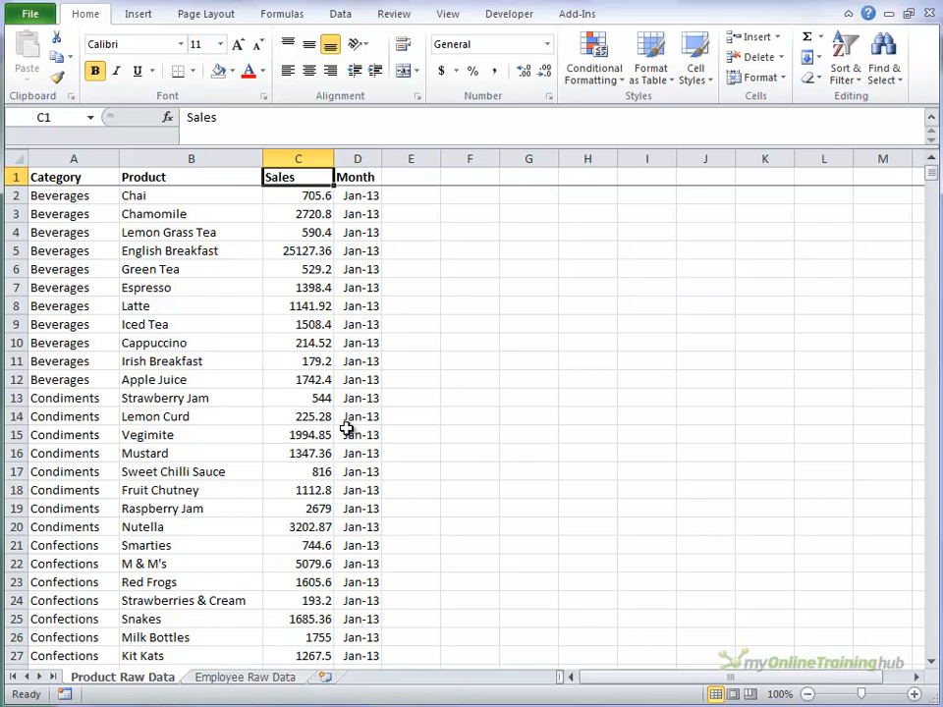
mouse_move(359, 385)
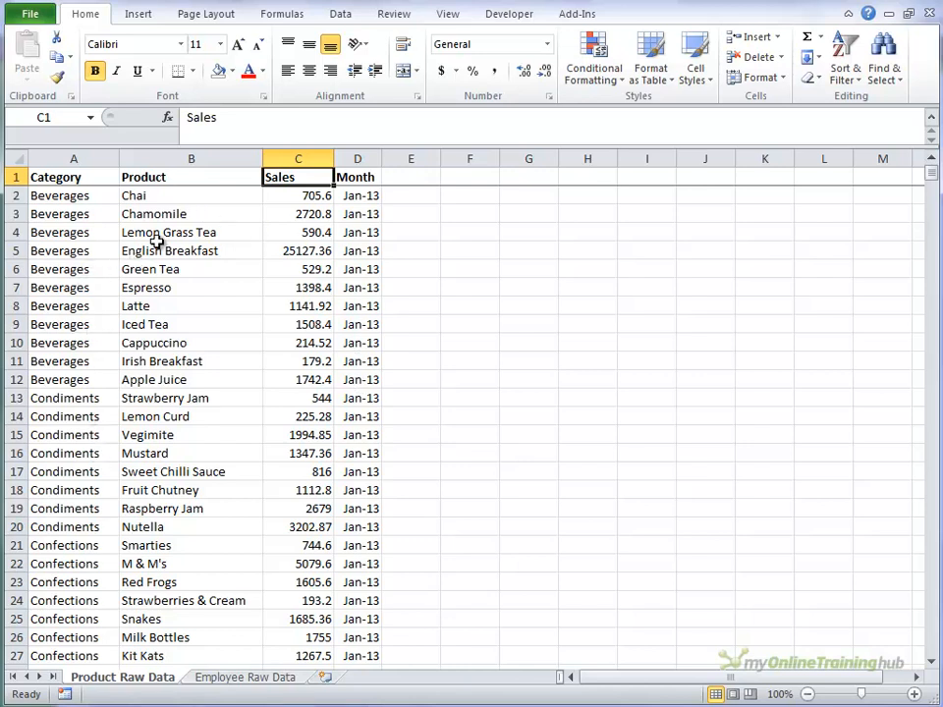
Insert a PivotTable from the sales data onto a new worksheet.
left_click(169, 251)
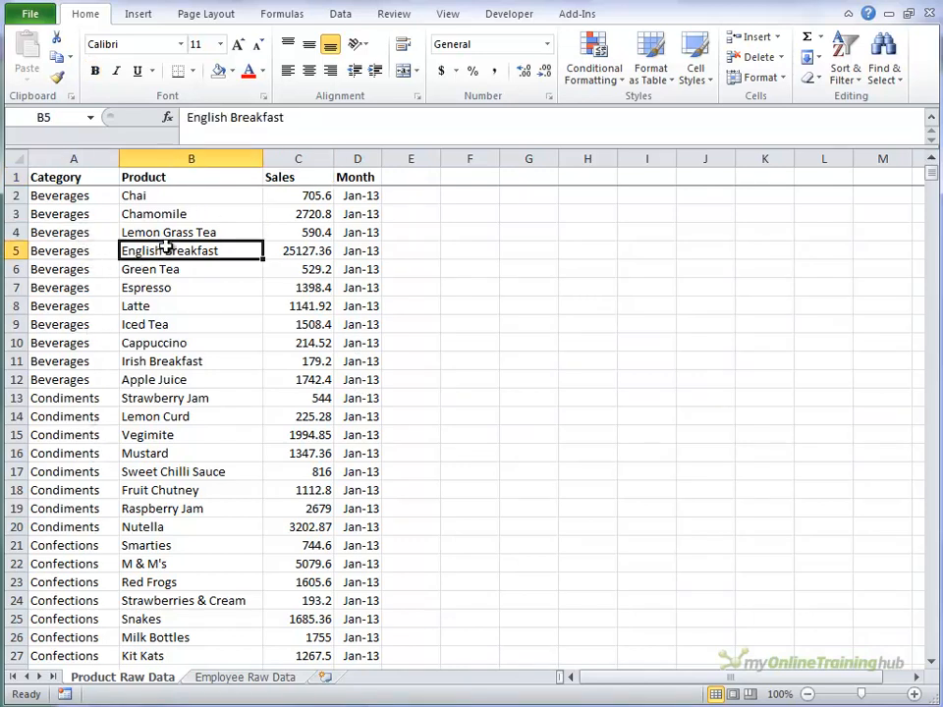
left_click(357, 251)
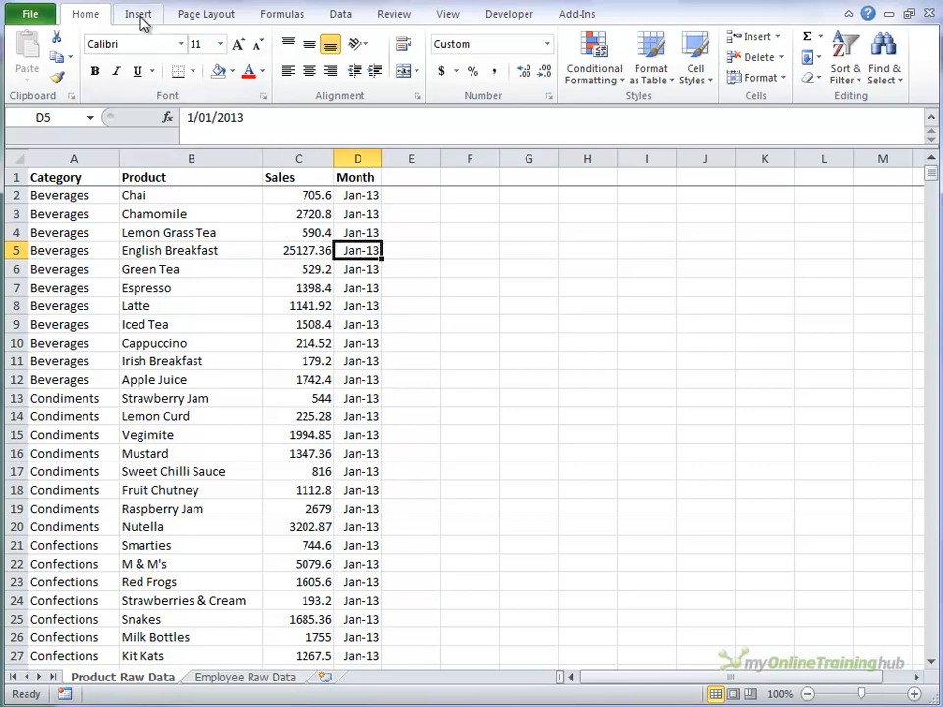
left_click(32, 73)
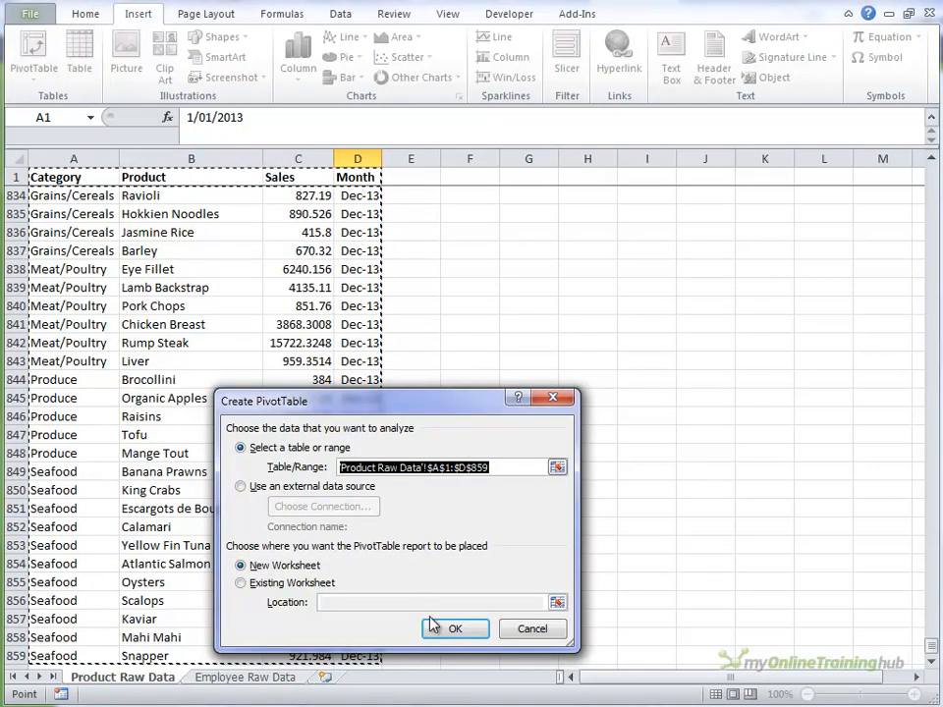
left_click(456, 629)
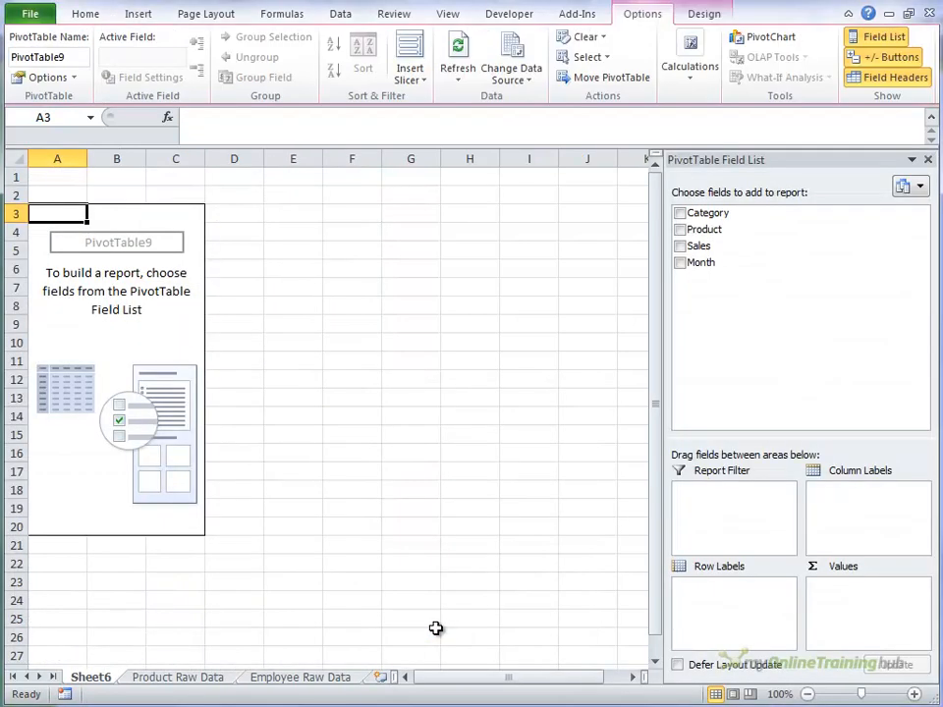
Add Category and Product as rows with Sum of Sales as the values.
left_click(679, 212)
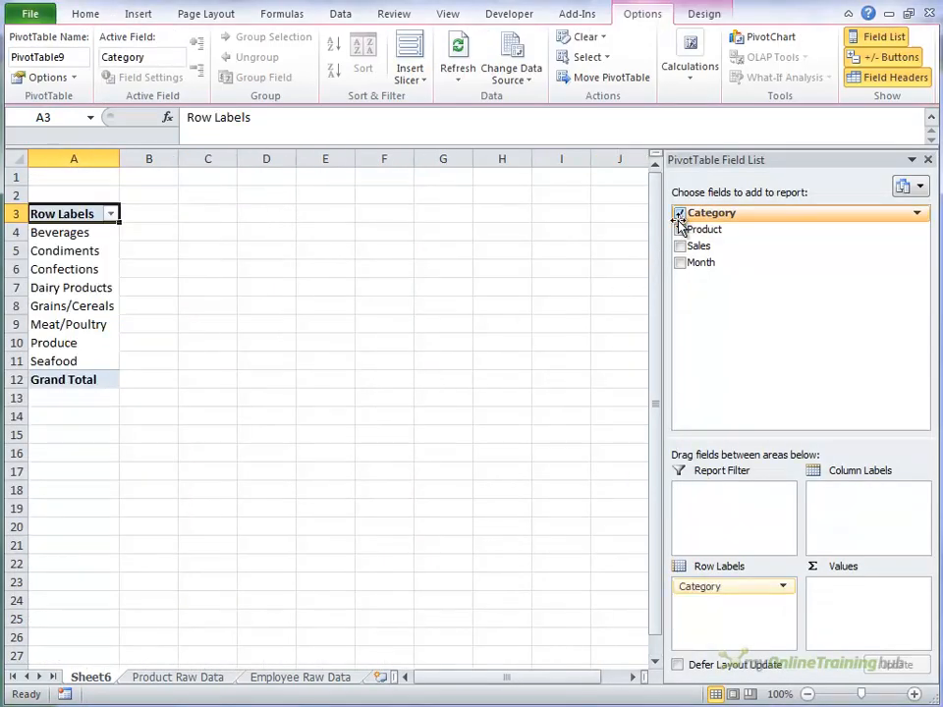
left_click(680, 228)
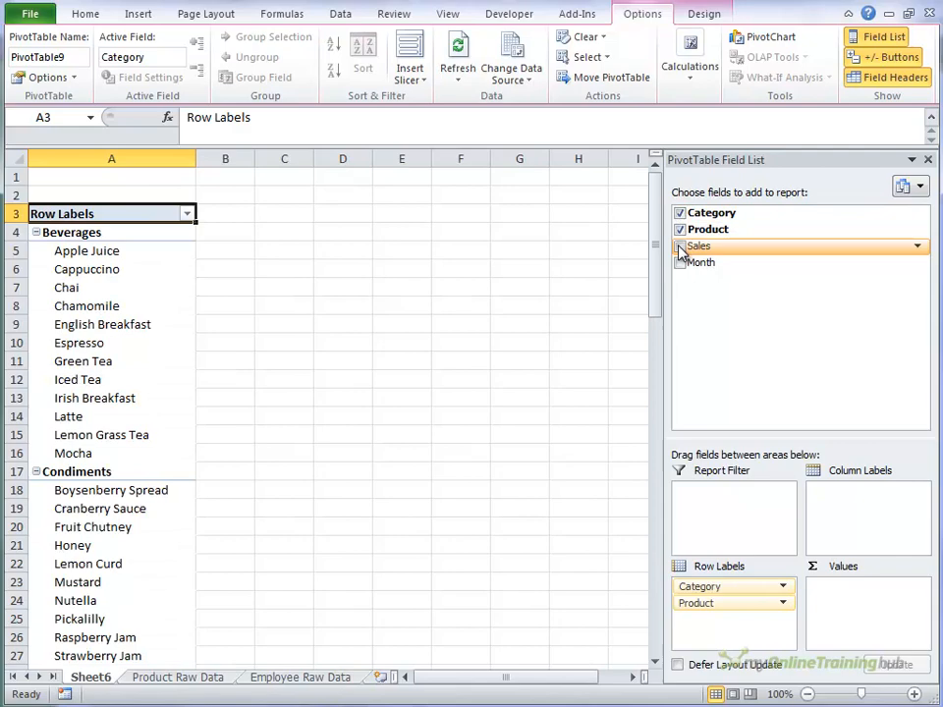
left_click(680, 245)
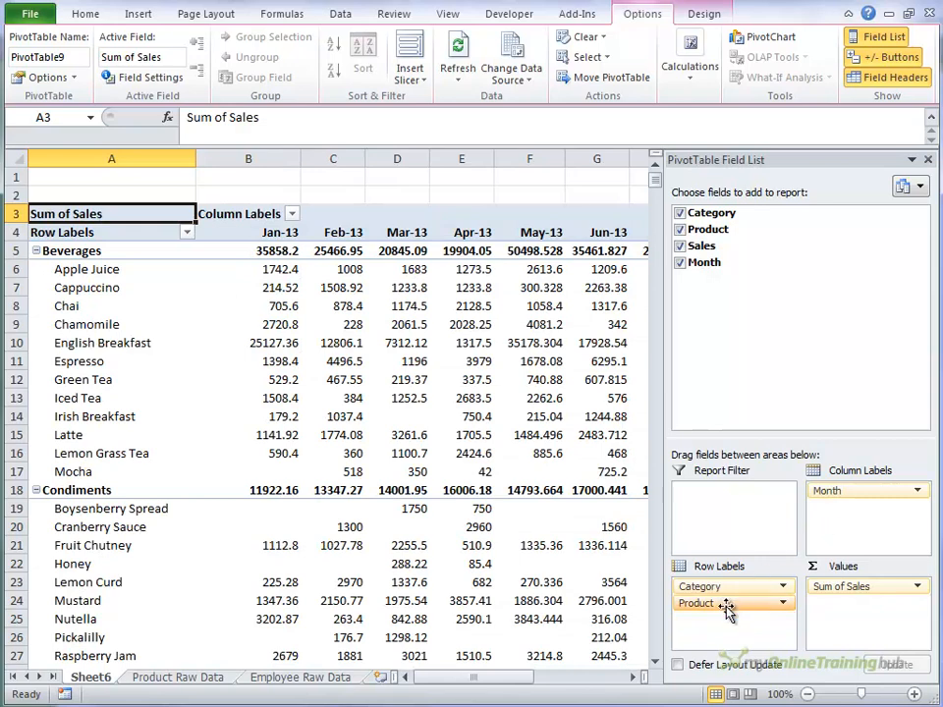
left_click(721, 603)
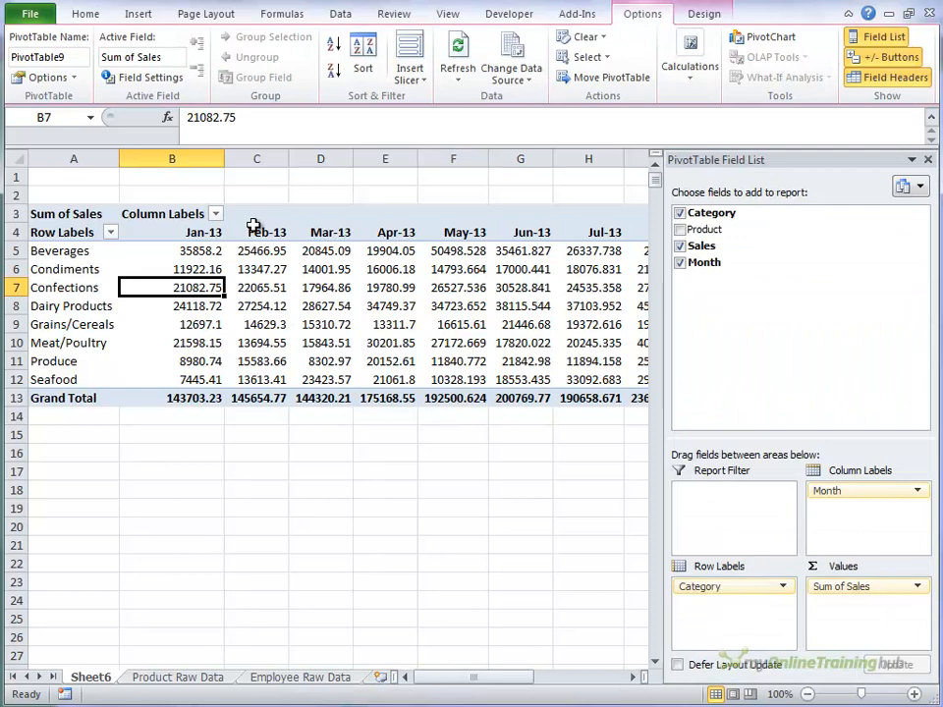
mouse_move(218, 231)
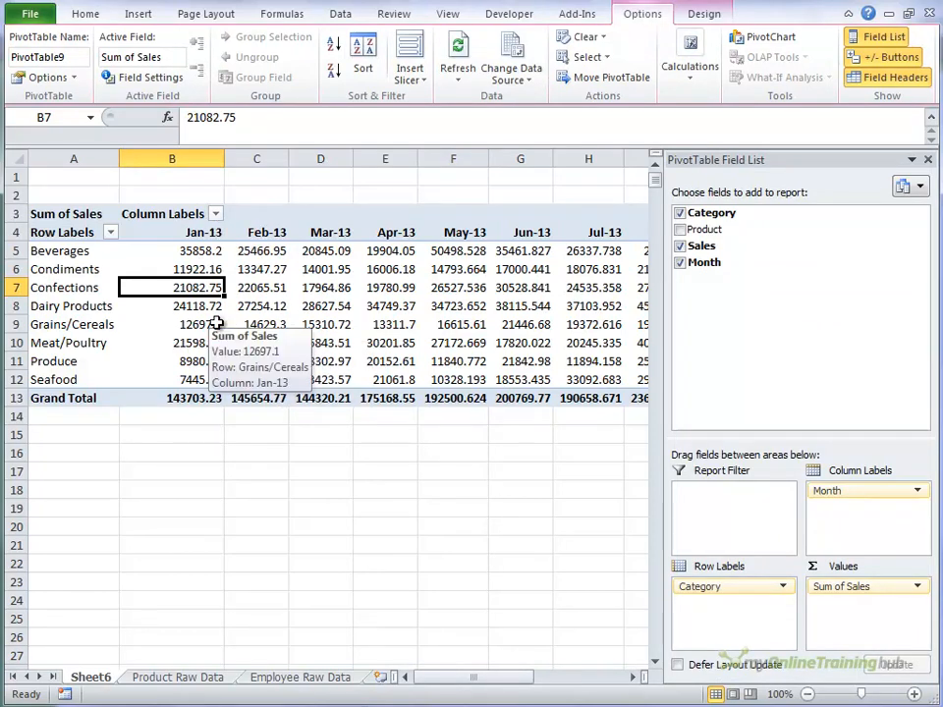
mouse_move(699, 279)
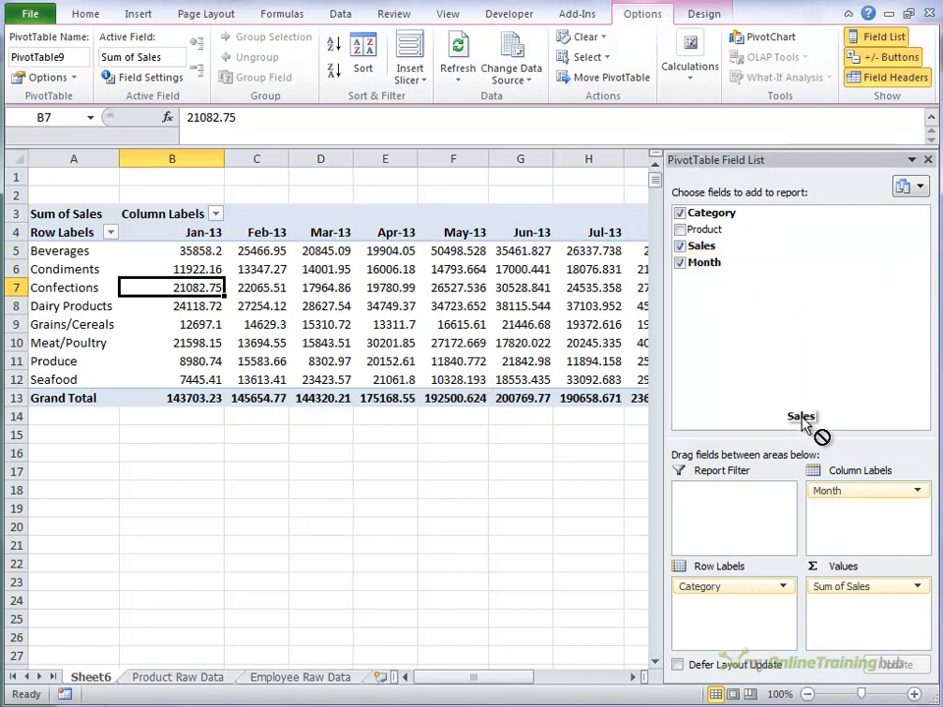
Add Sales to the Values area again so each month shows Sum of Sales and Sum of Sales2.
left_click_drag(801, 416, 864, 585)
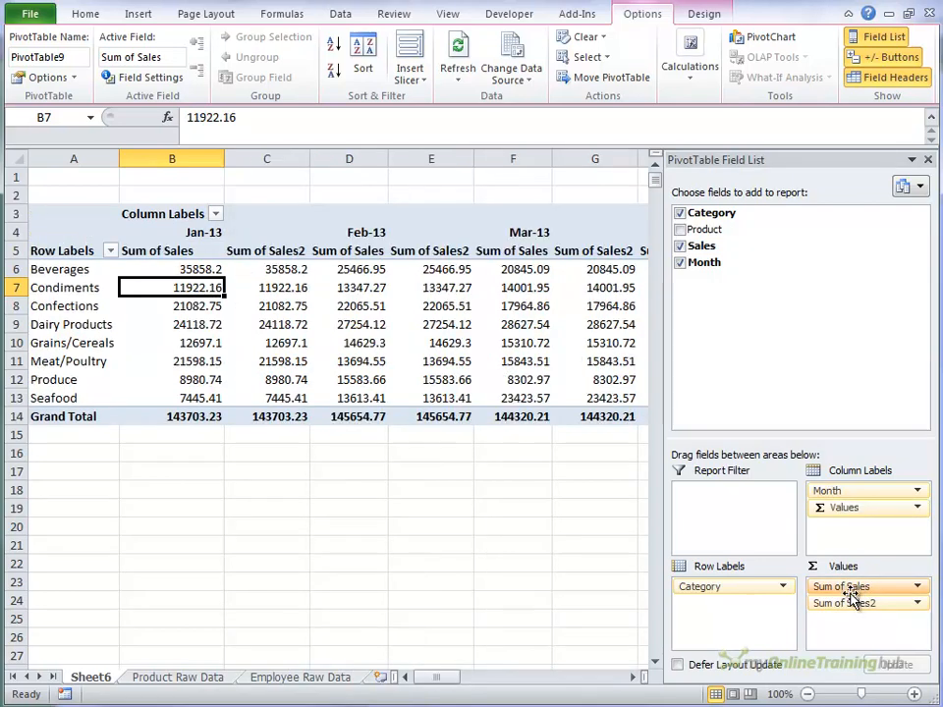
left_click(173, 251)
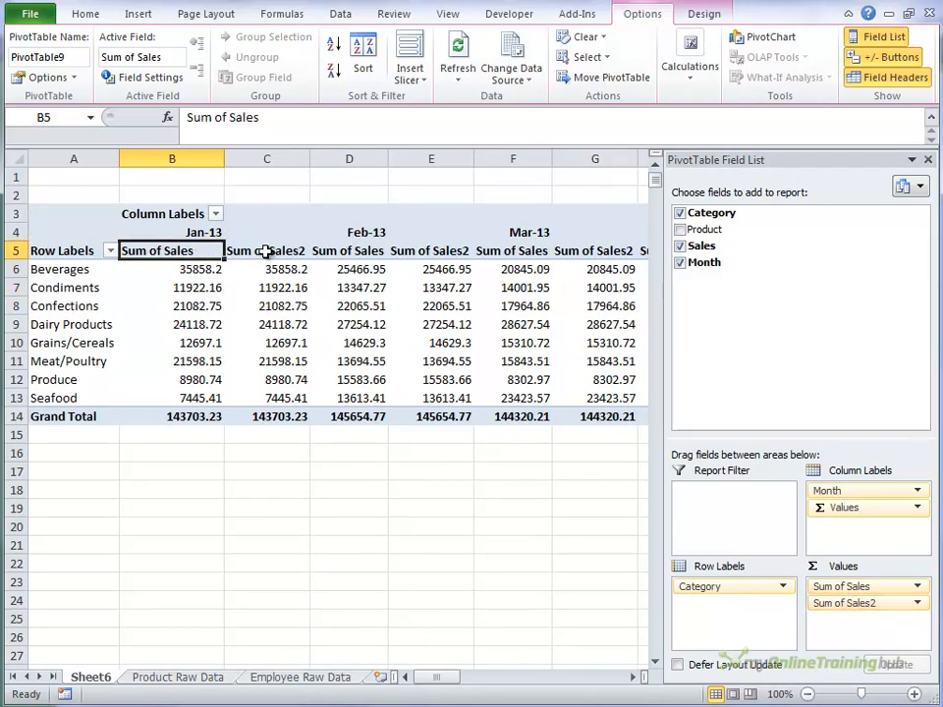
left_click(267, 306)
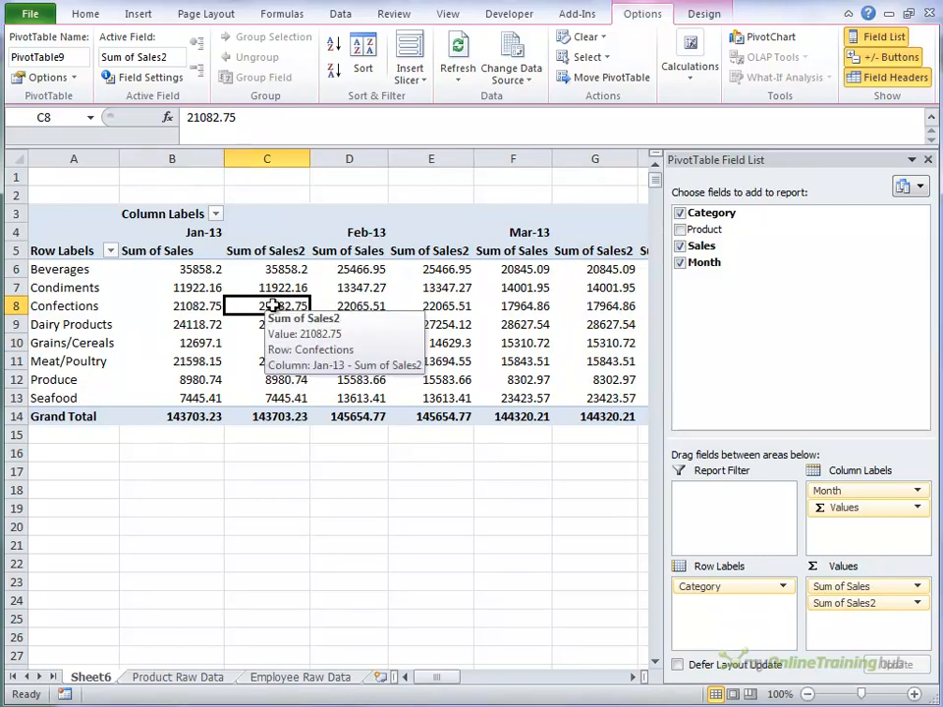
mouse_move(424, 269)
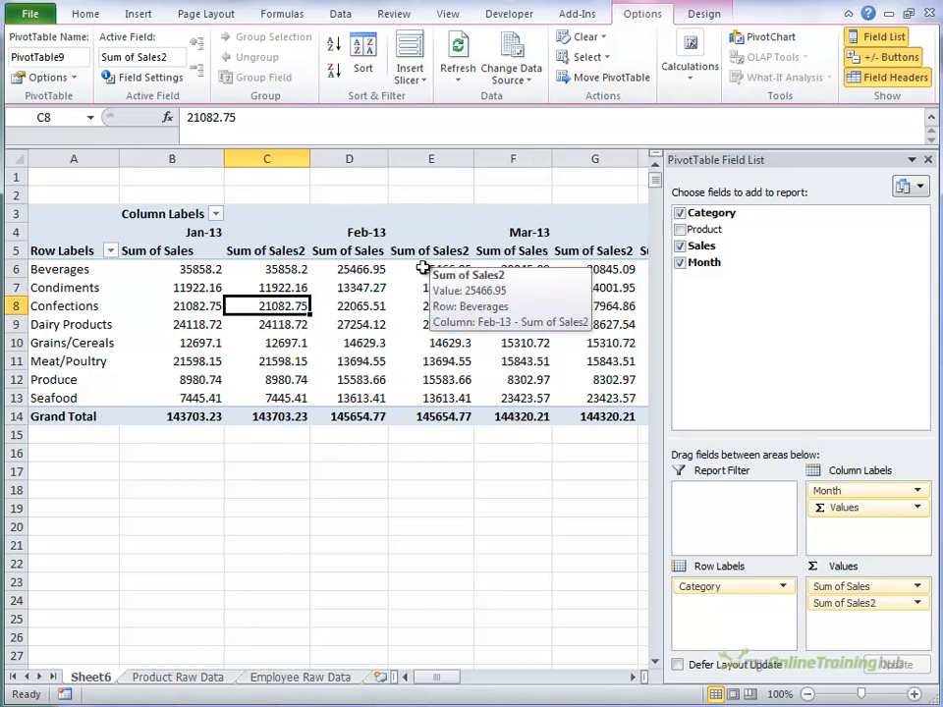
left_click(349, 287)
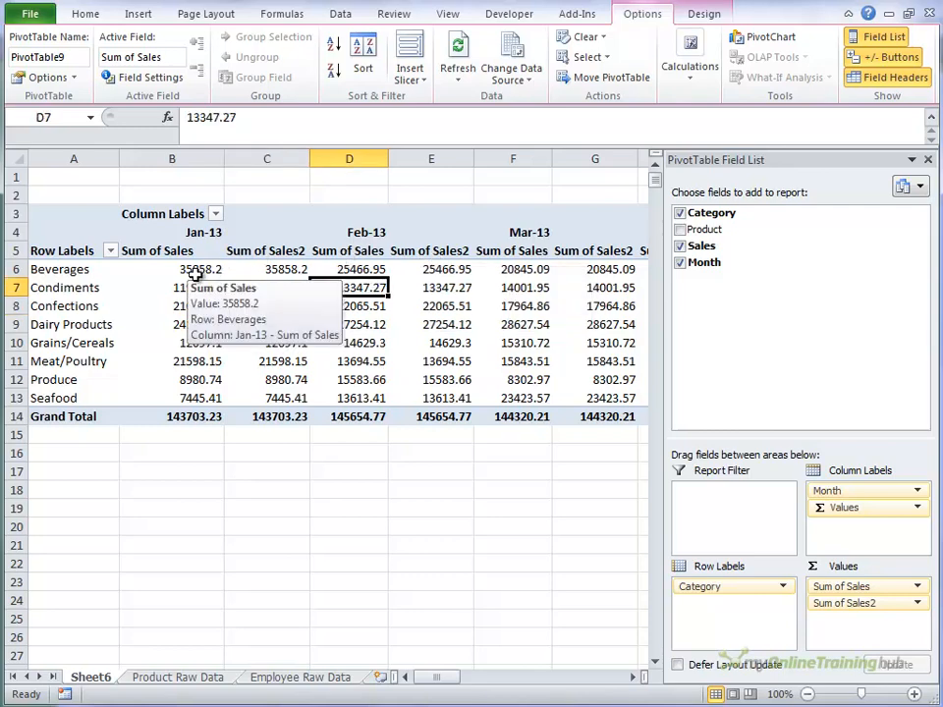
left_click(267, 287)
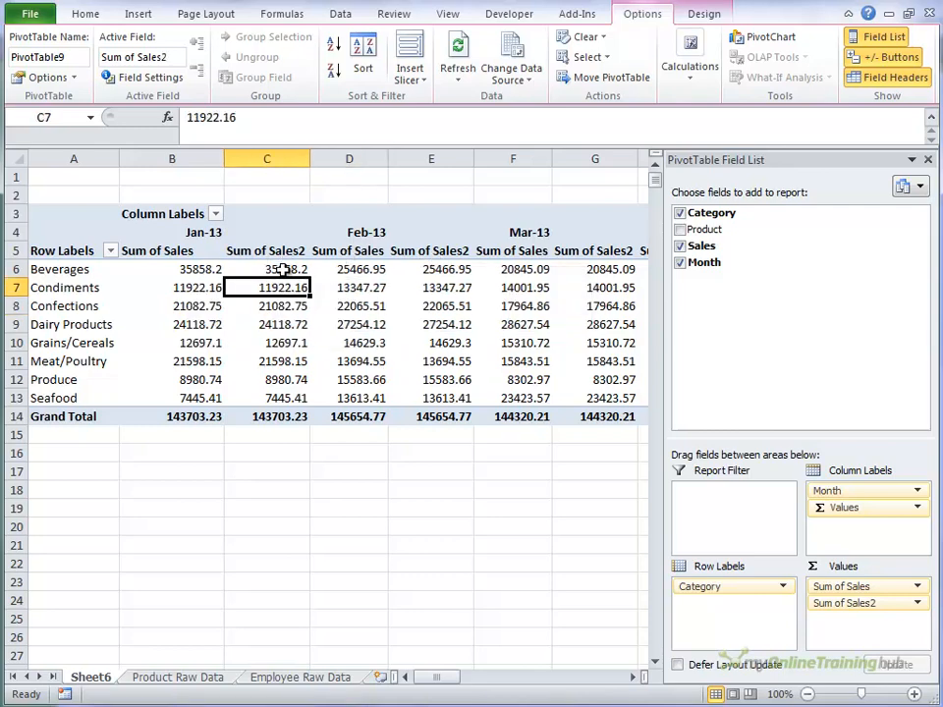
mouse_move(267, 287)
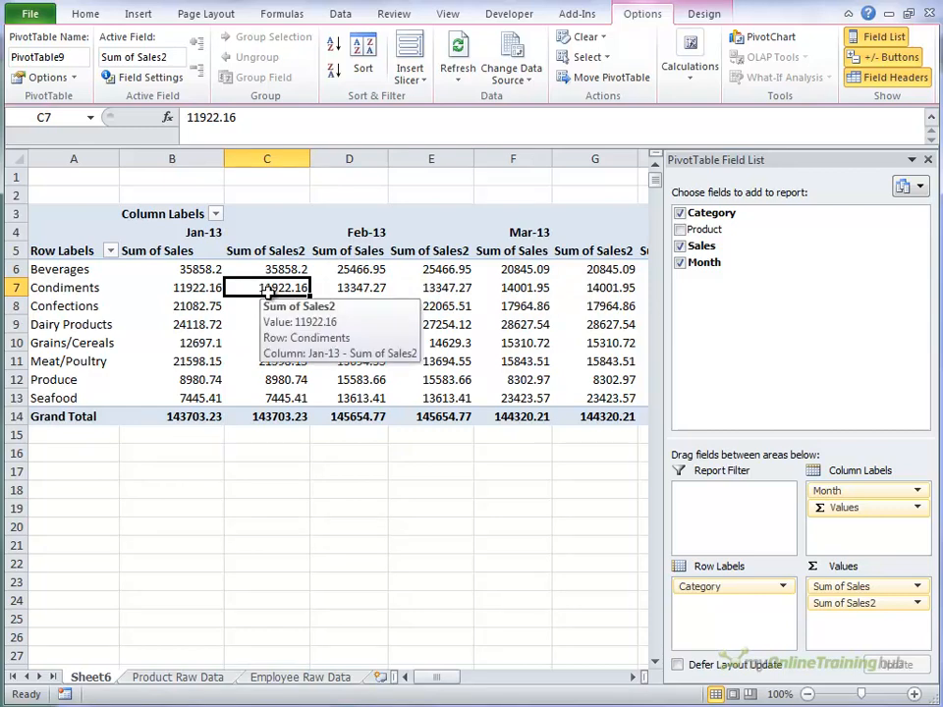
Show Sum of Sales2 as Difference From the previous Month item via Value Field Settings.
right_click(267, 287)
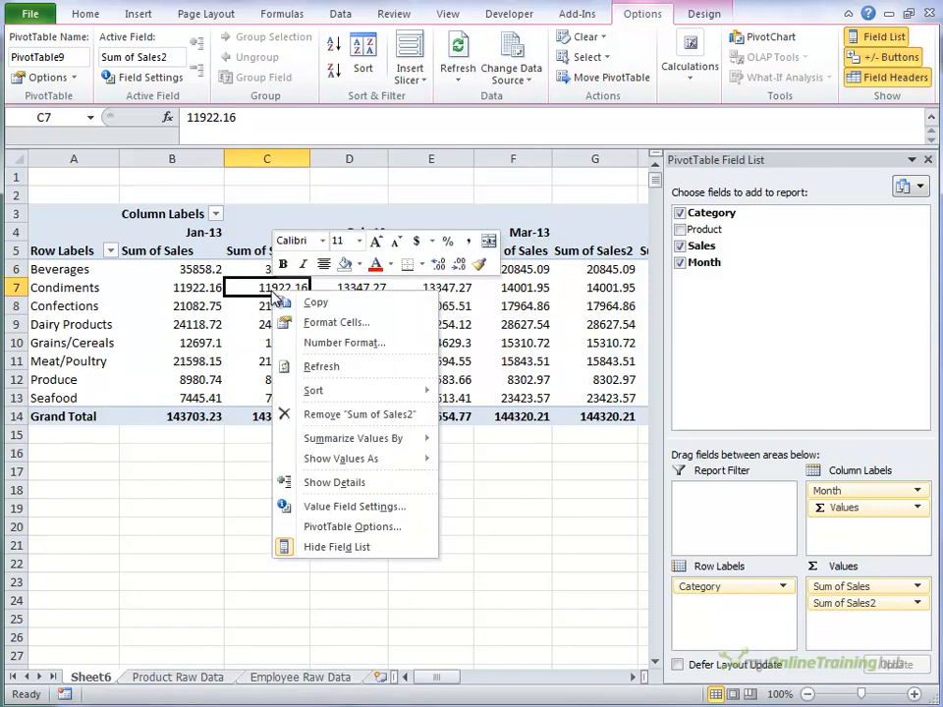
mouse_move(334, 481)
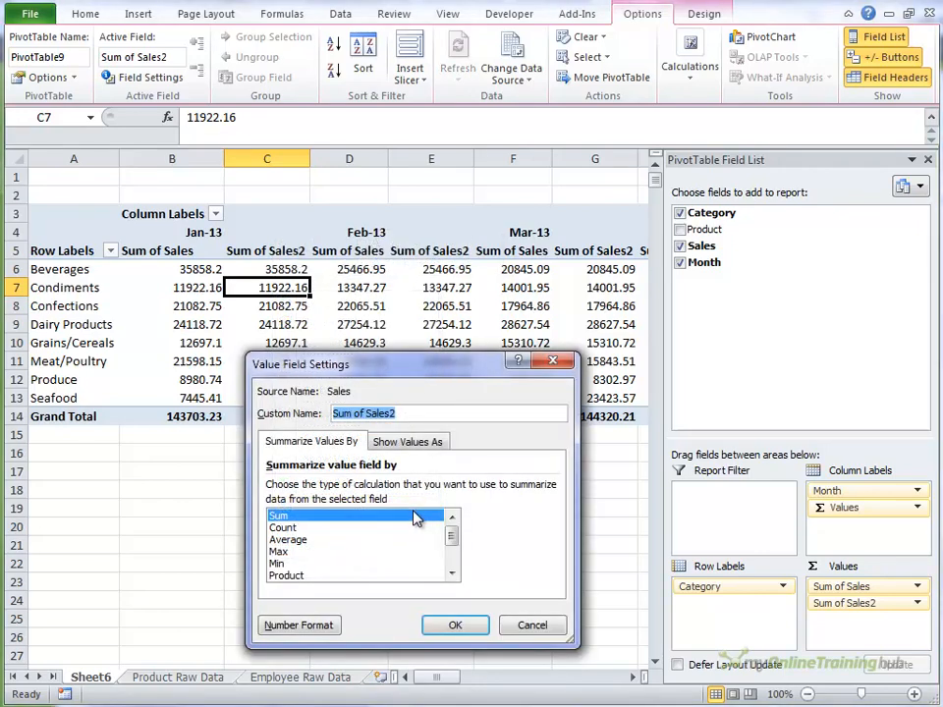
left_click(408, 440)
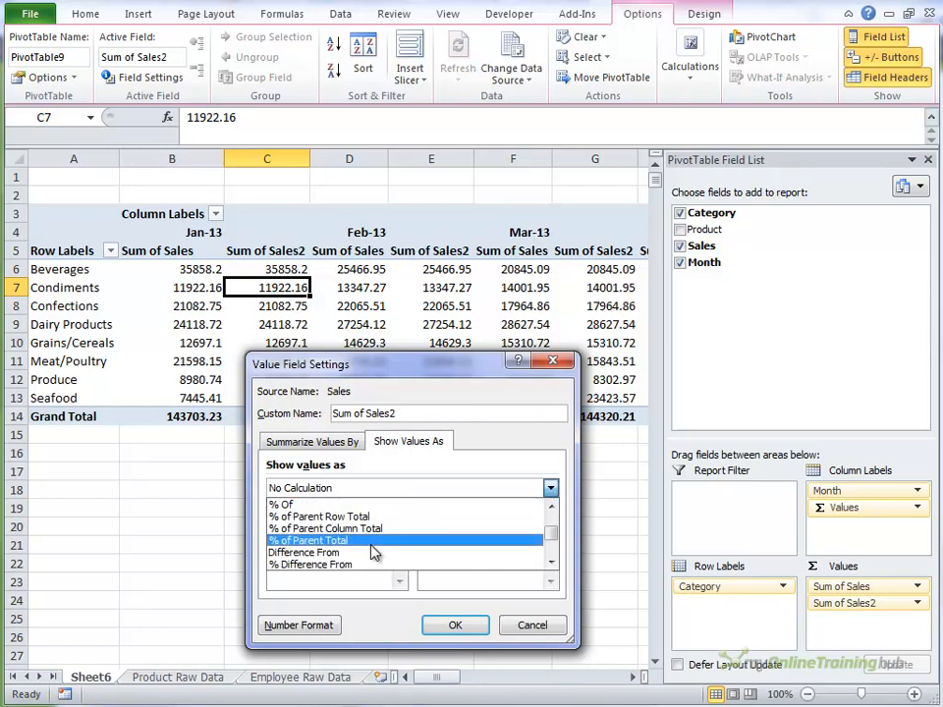
left_click(307, 552)
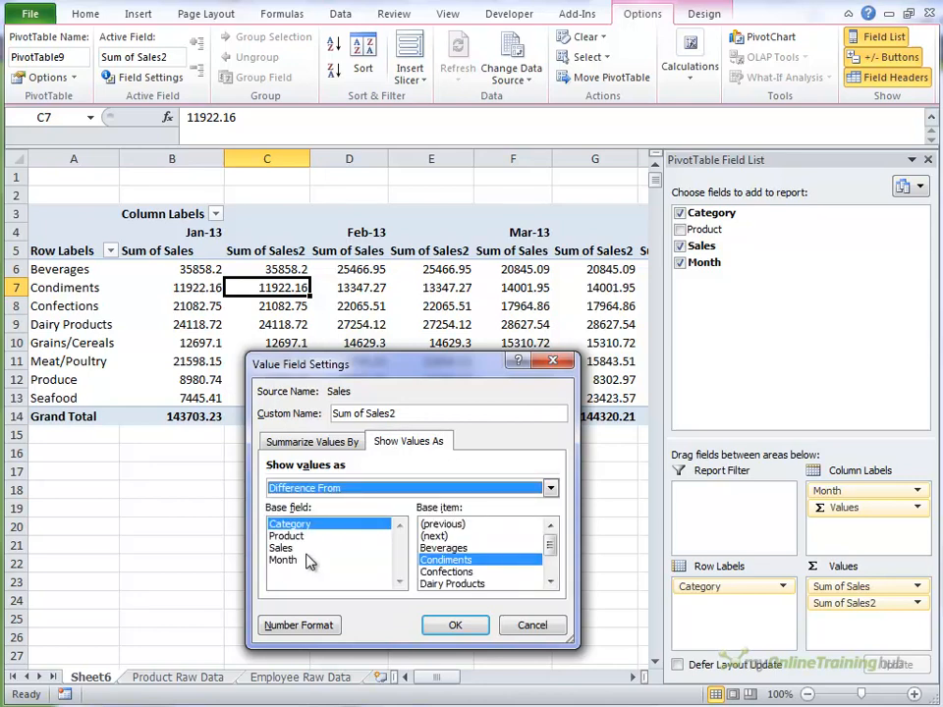
left_click(283, 559)
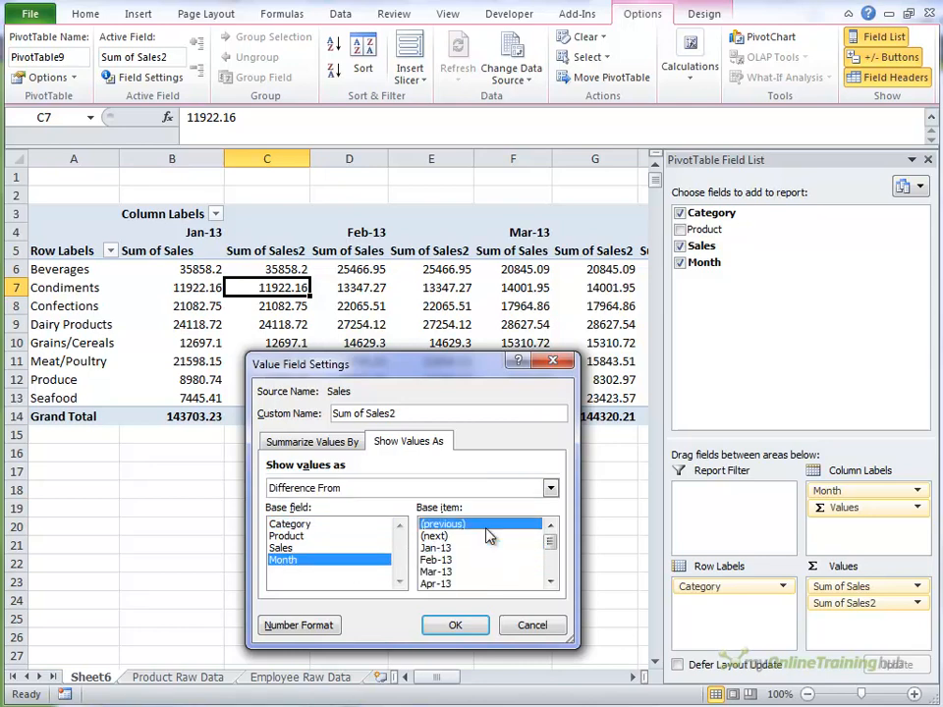
left_click(455, 624)
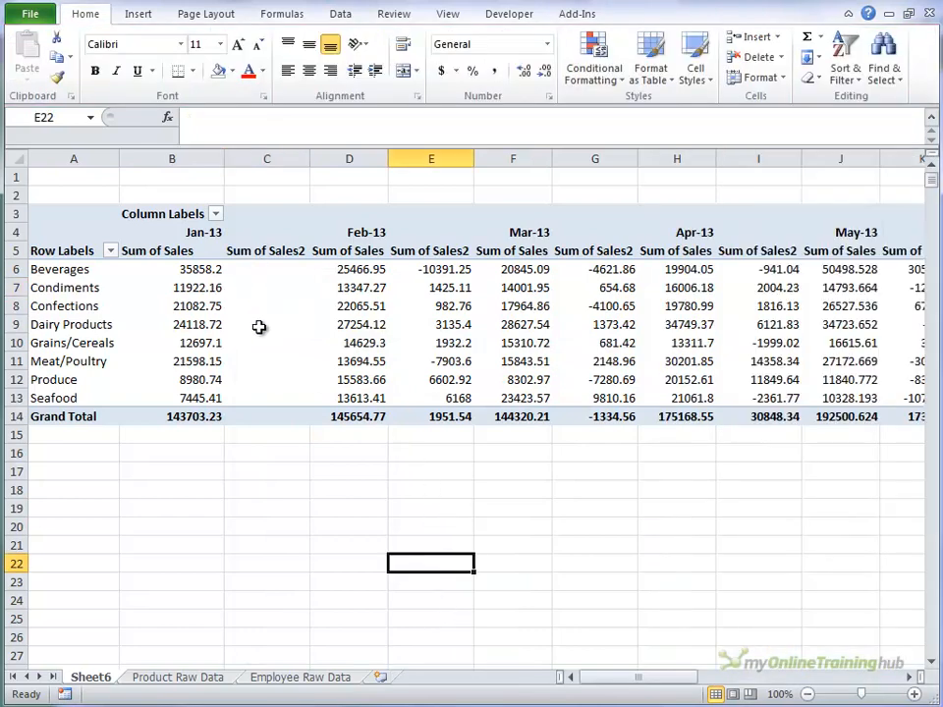
mouse_move(267, 294)
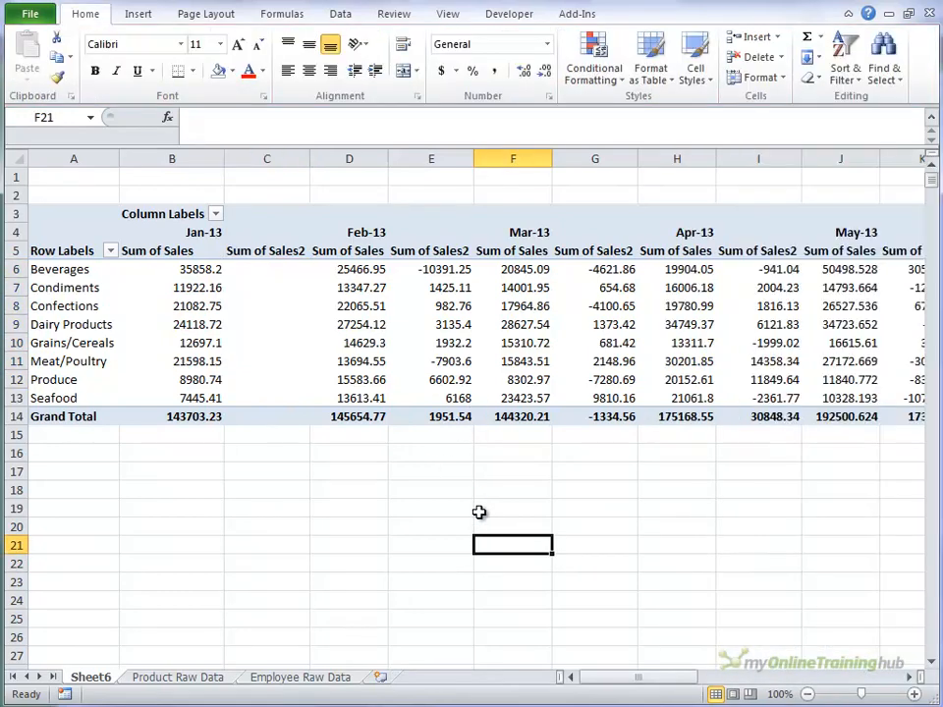
left_click(430, 269)
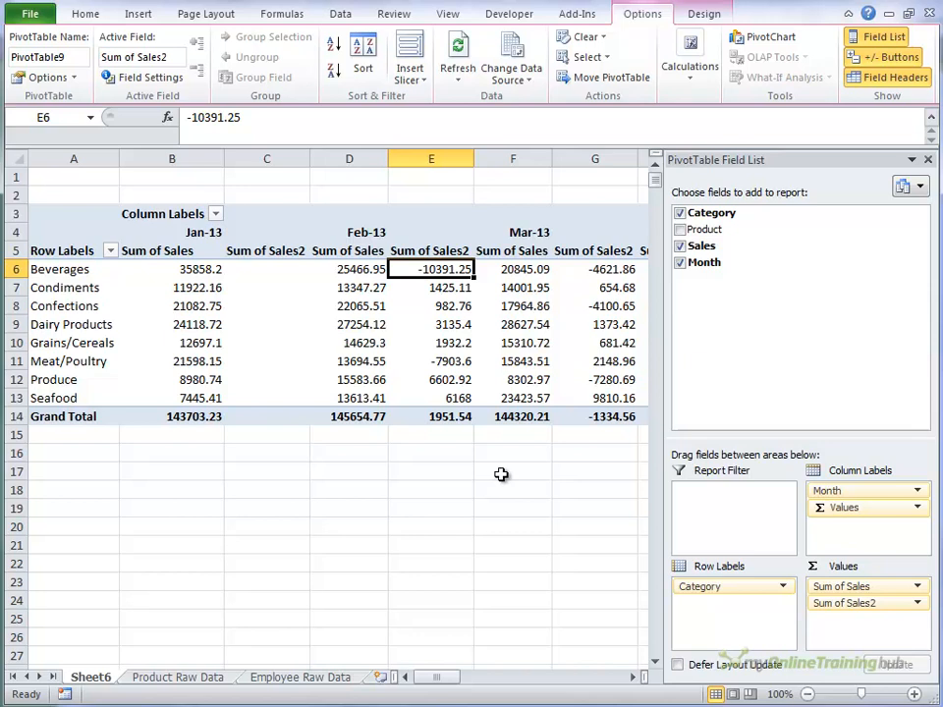
left_click(593, 267)
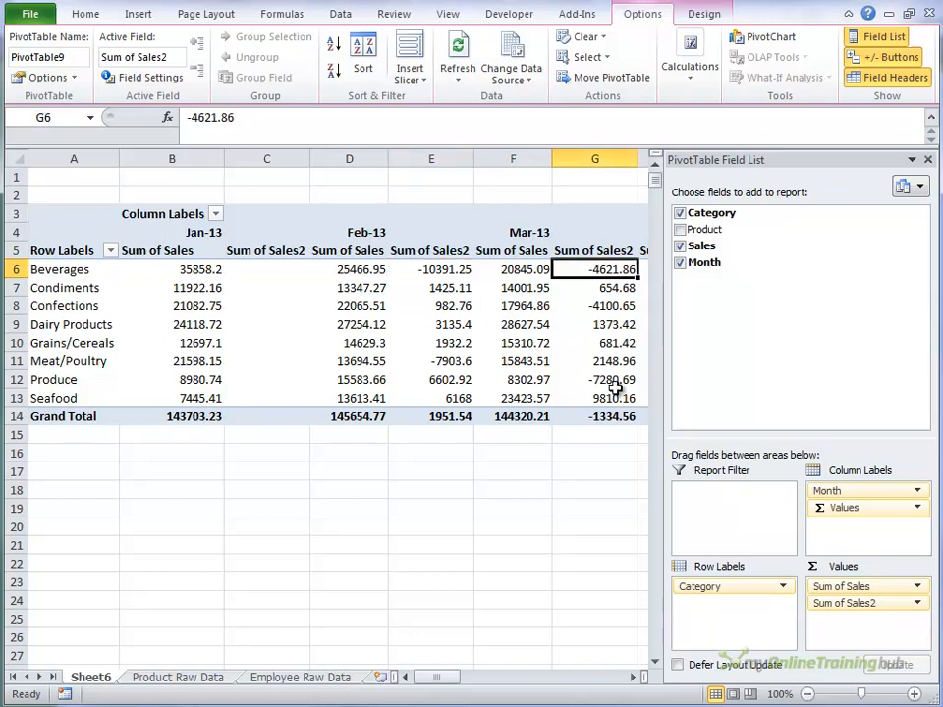
mouse_move(617, 487)
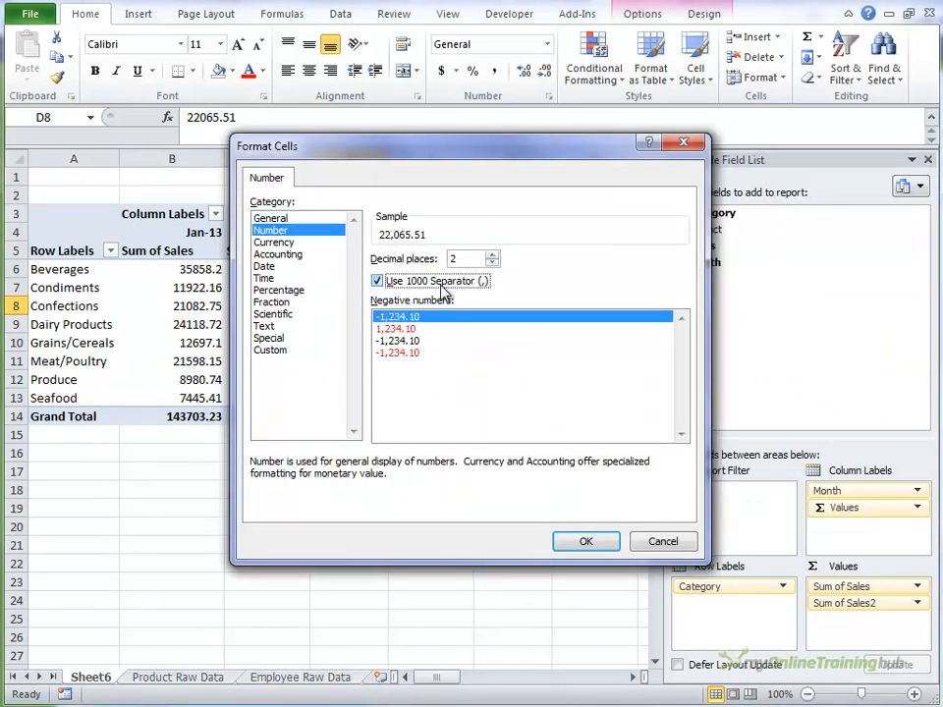
Format Sum of Sales as Number with 0 decimal places and the 1000 separator.
left_click(493, 263)
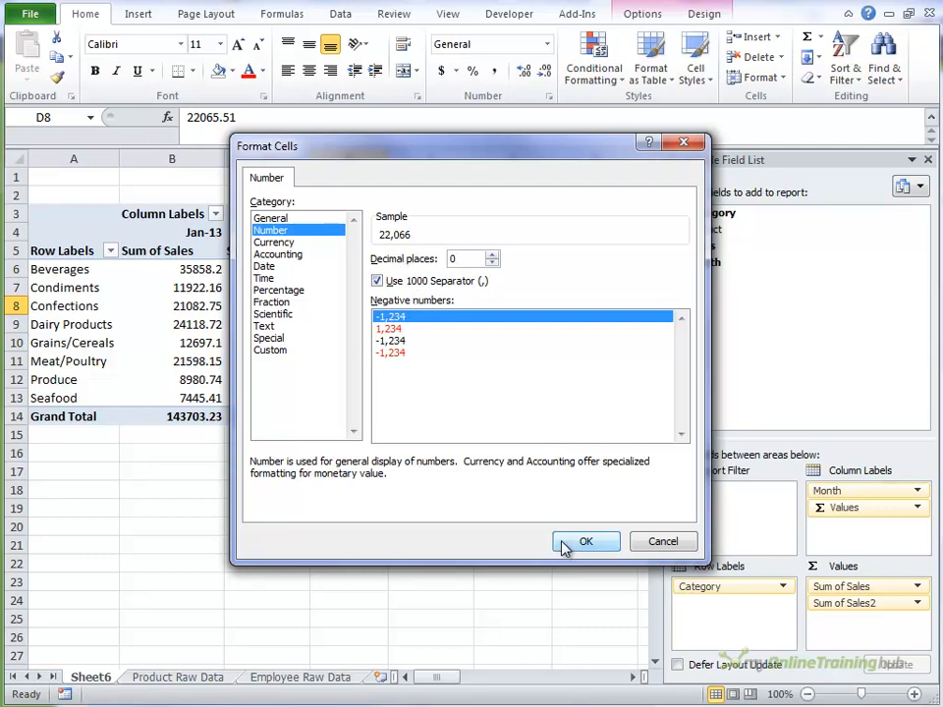
left_click(585, 542)
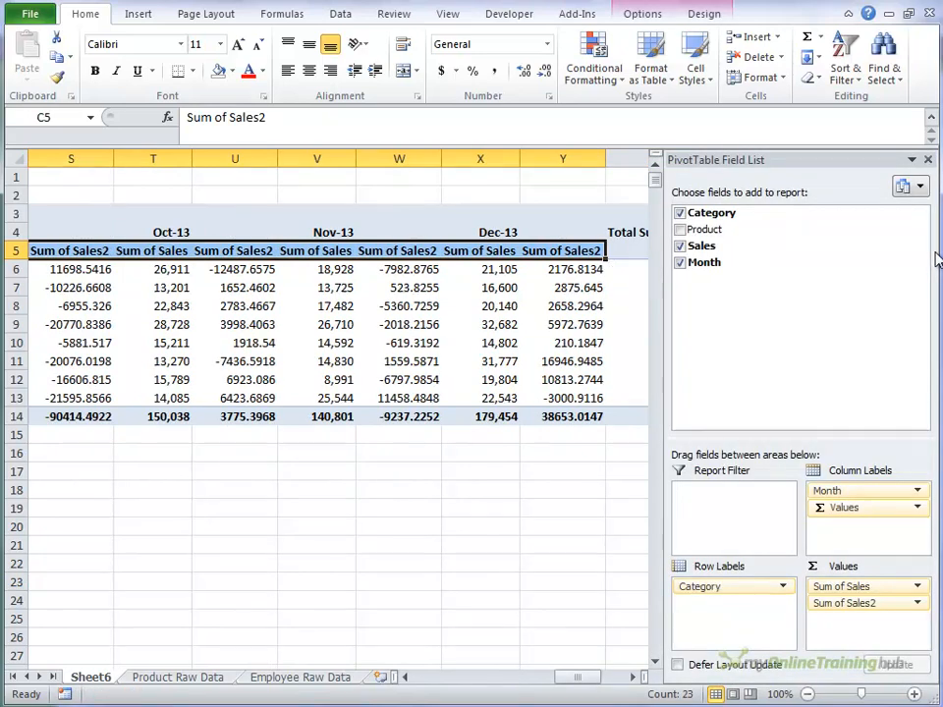
Replace all 'Sum of Sales2' headings with 'Month Change' using Find and Replace.
key("Ctrl+h")
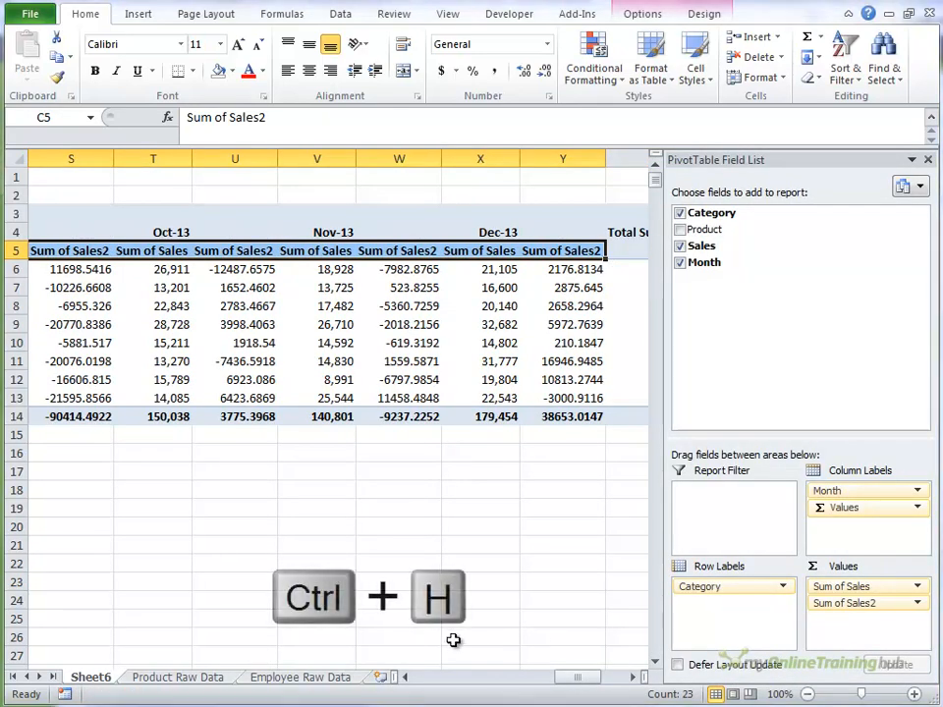
key("ctrl+h")
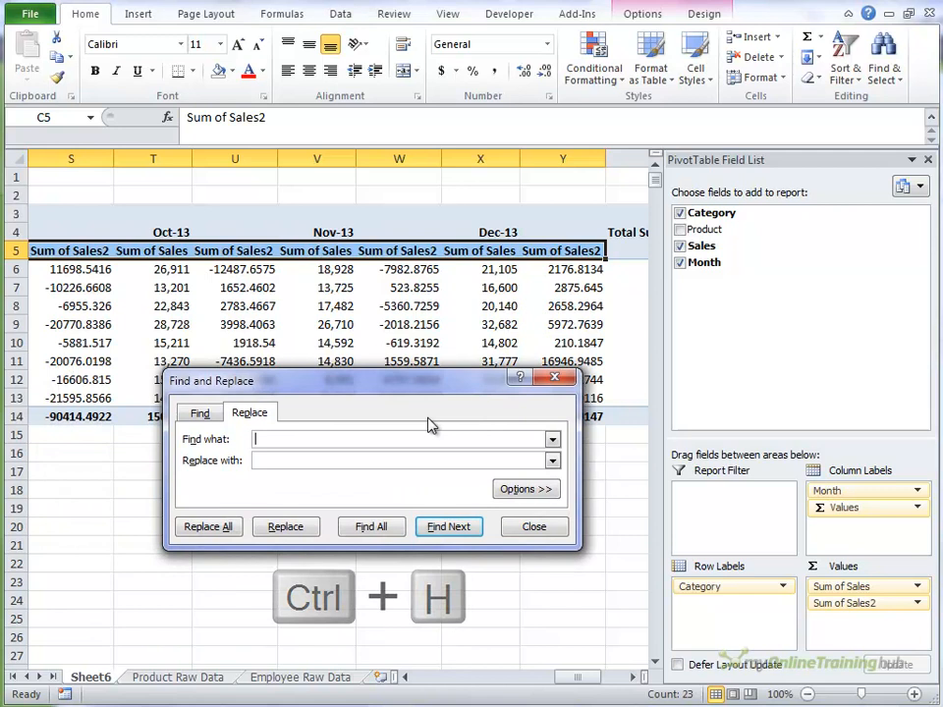
type("Sum of Sales2")
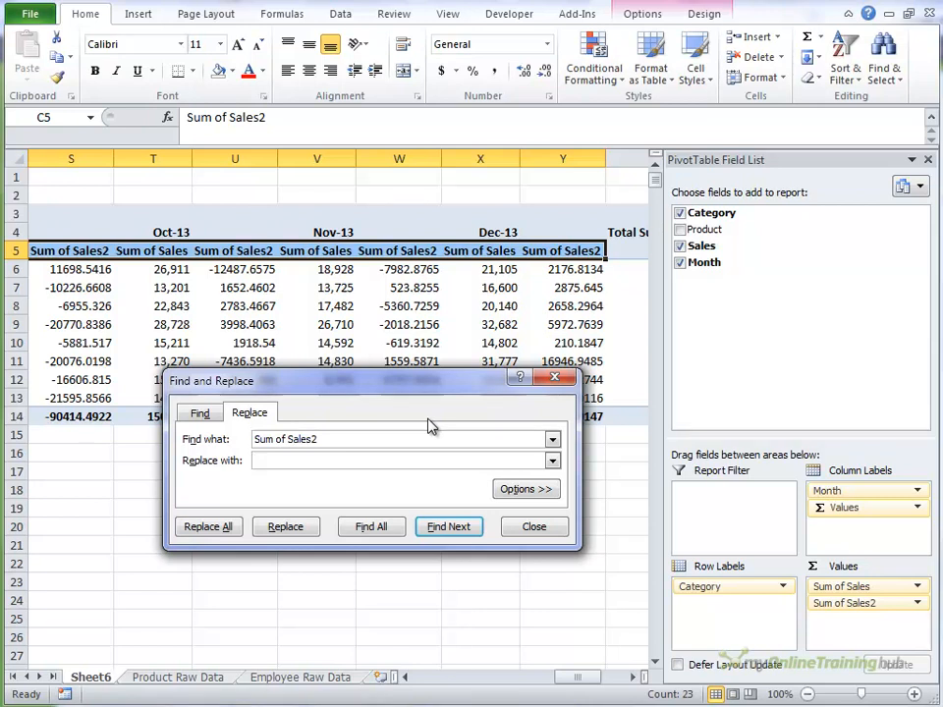
type("Month Change")
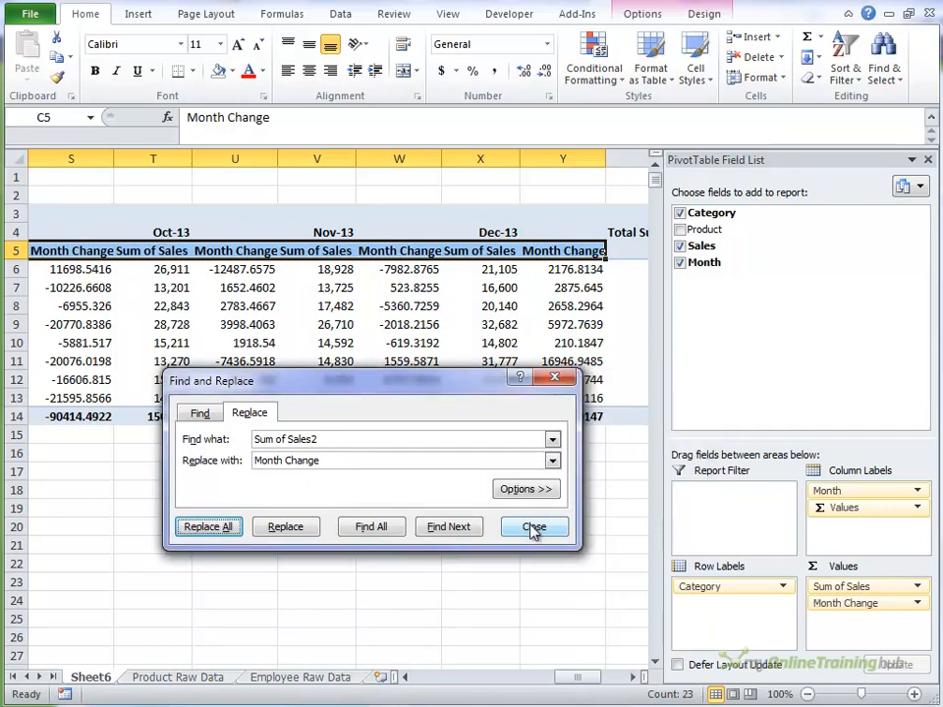
left_click(534, 526)
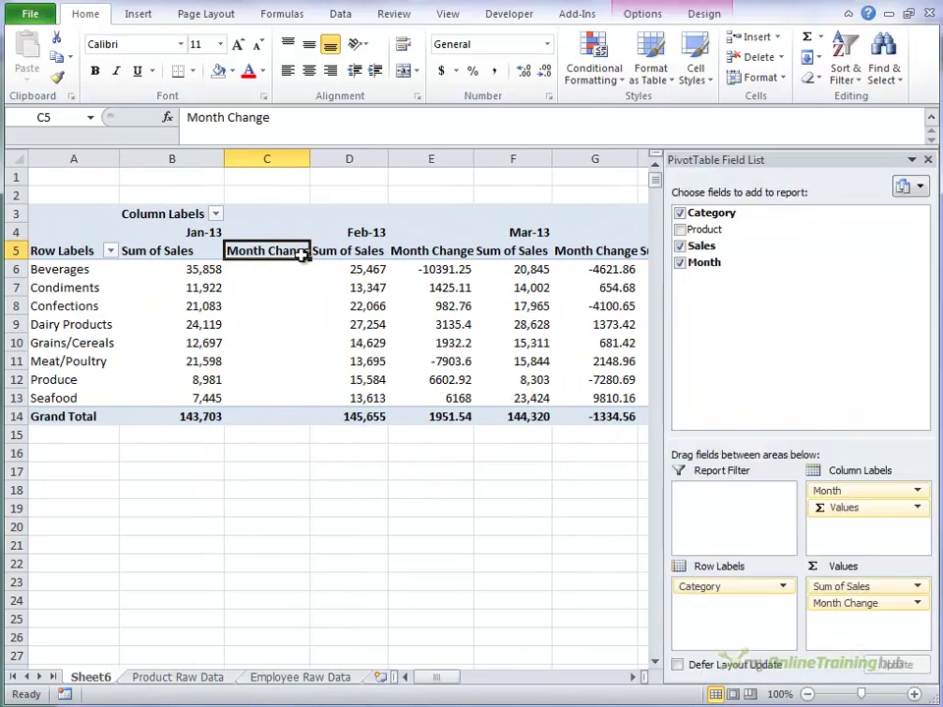
Replace all 'Sum of Sales' headings with 'Sales' using Find and Replace.
left_click(172, 251)
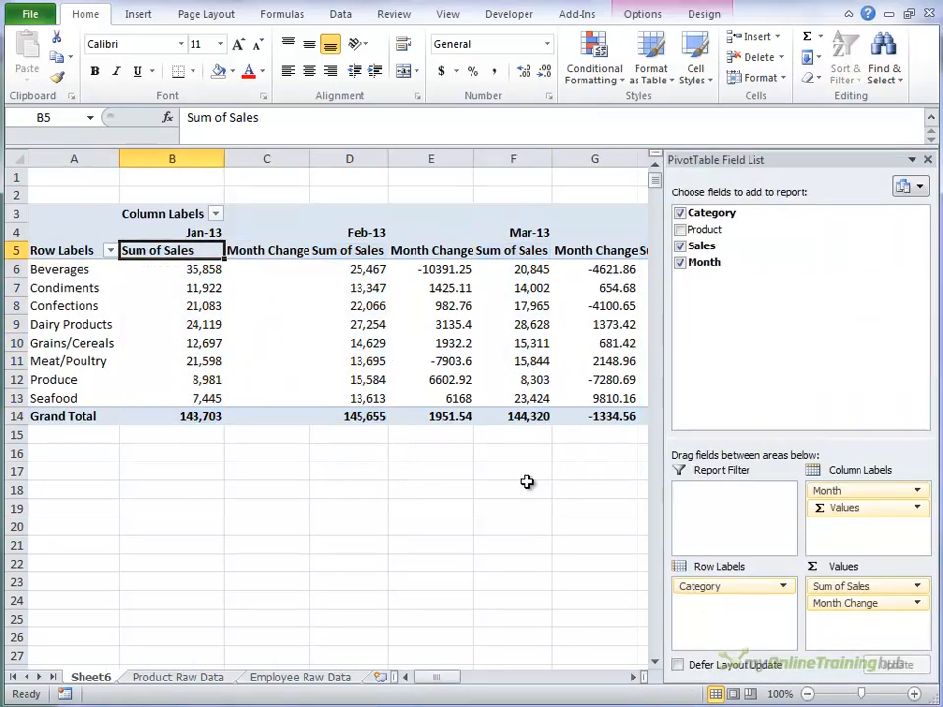
scroll("right", 3)
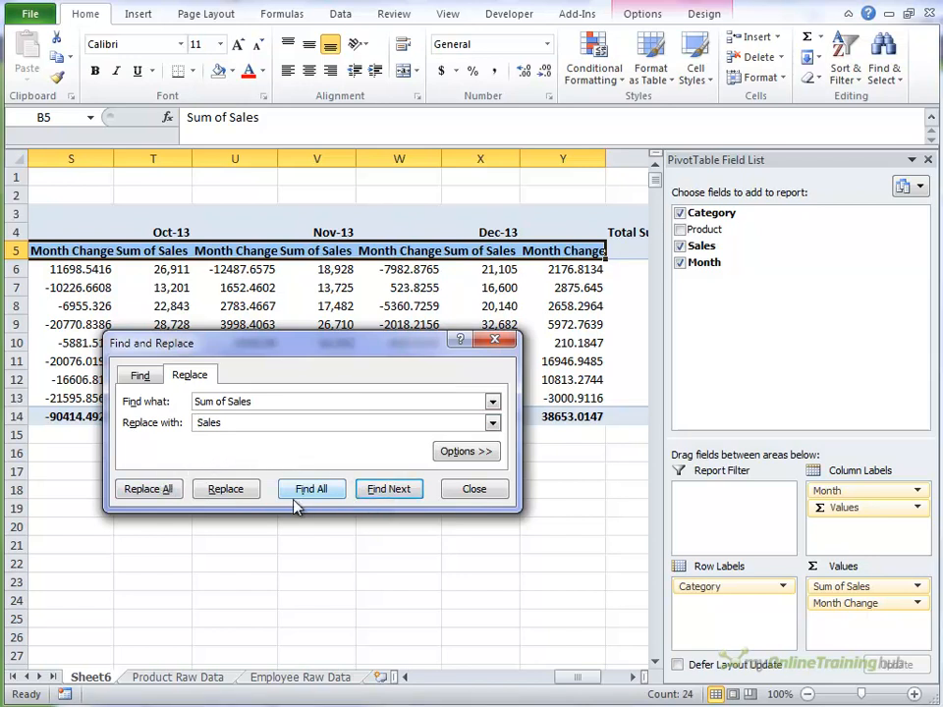
left_click(149, 489)
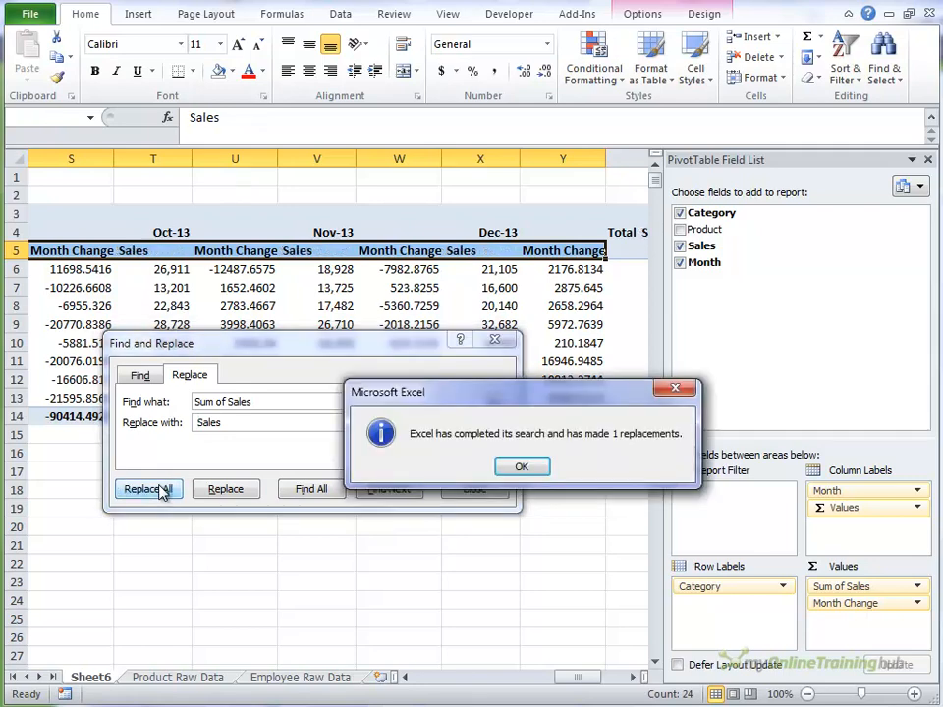
left_click(522, 468)
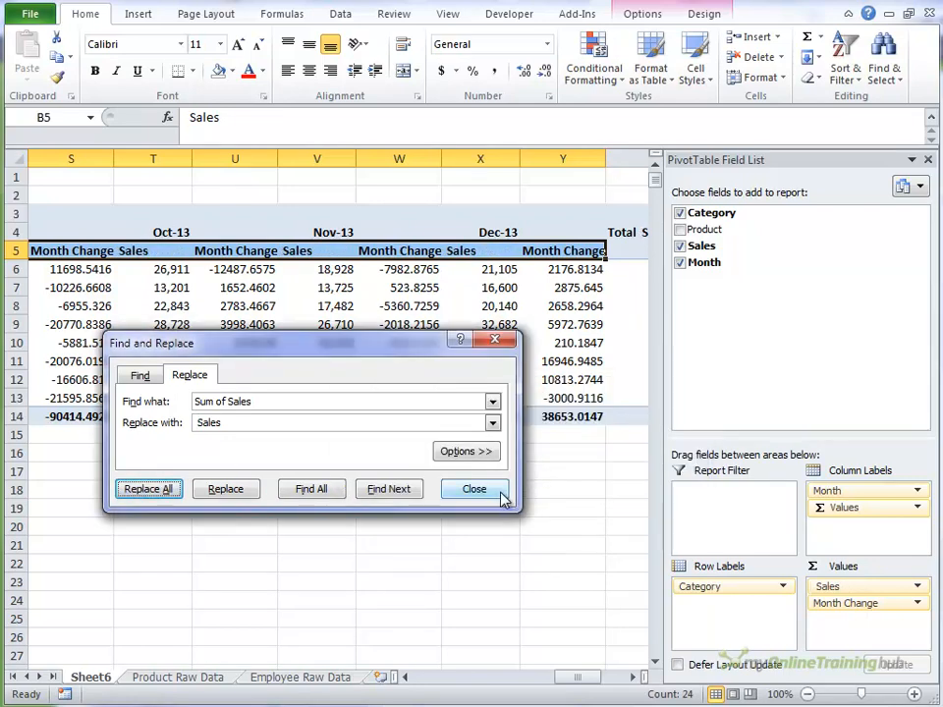
left_click(473, 489)
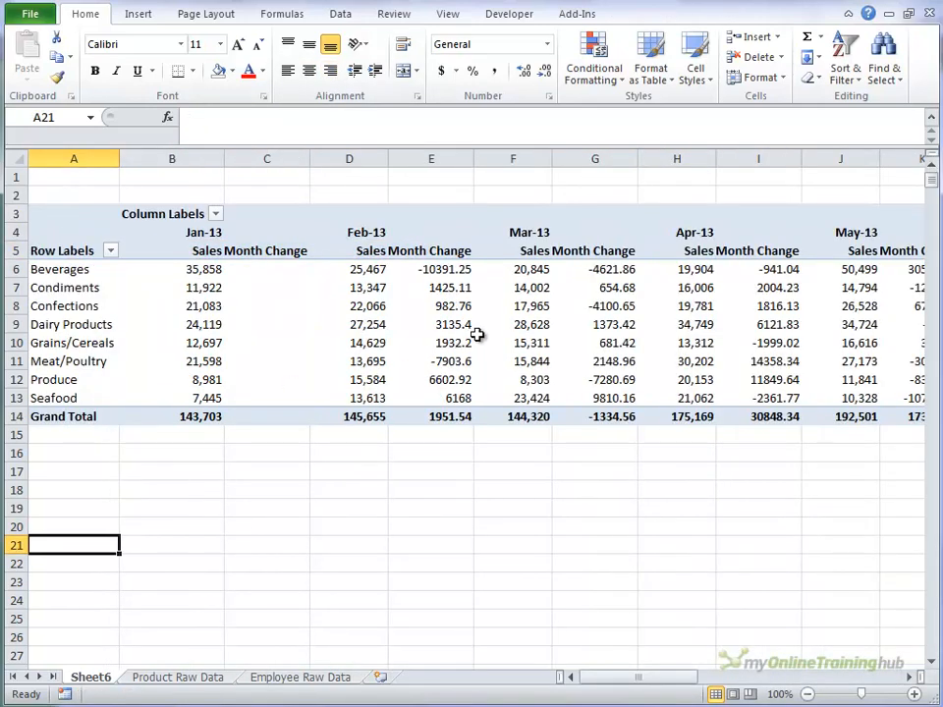
mouse_move(190, 212)
type("Sa")
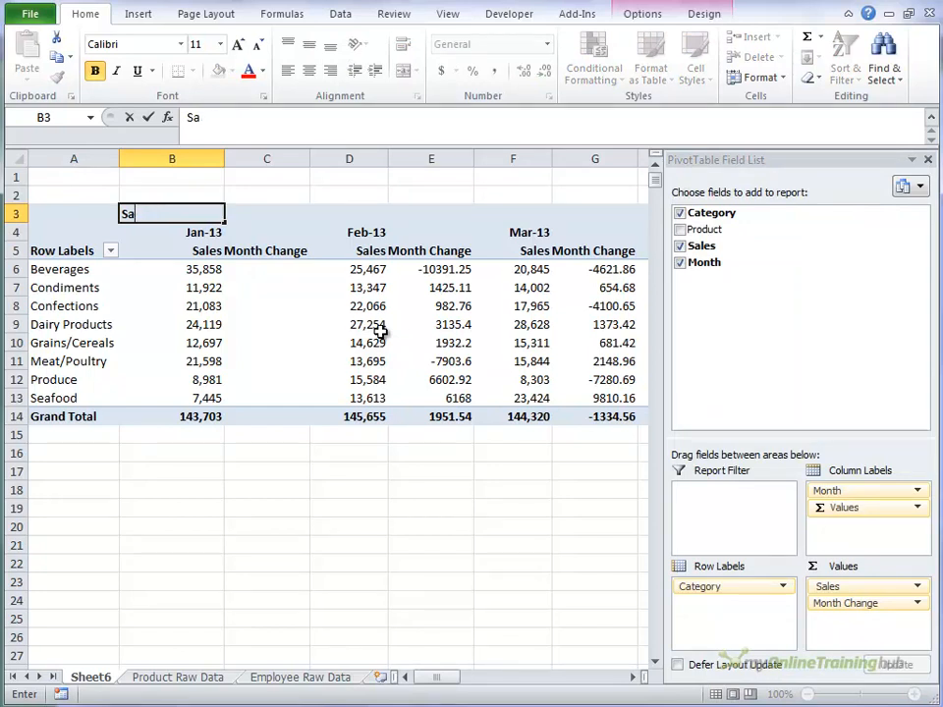
Enter 'Monthly Sales' in cell B3 to replace the Column Labels heading.
type("Monthly Sales")
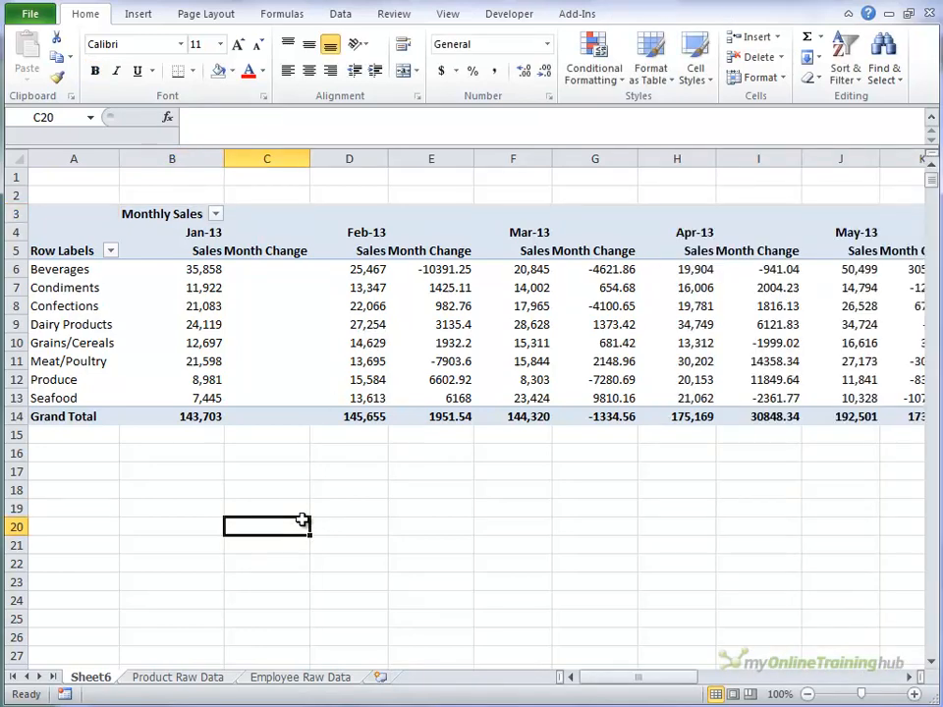
mouse_move(316, 485)
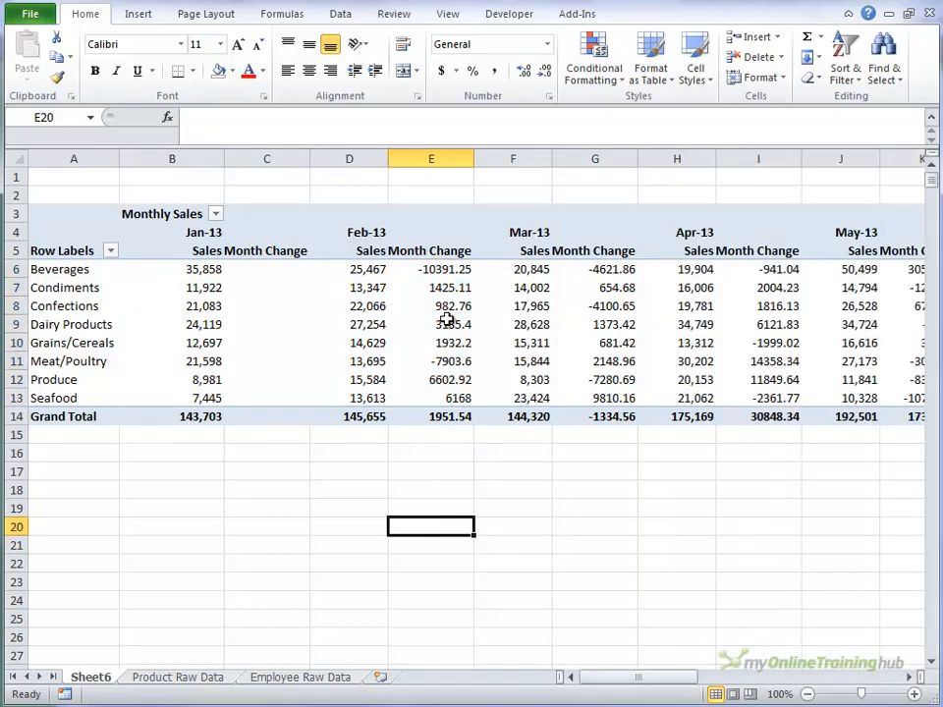
Format Month Change values as Number with 0 decimal places and the 1000 separator.
right_click(430, 324)
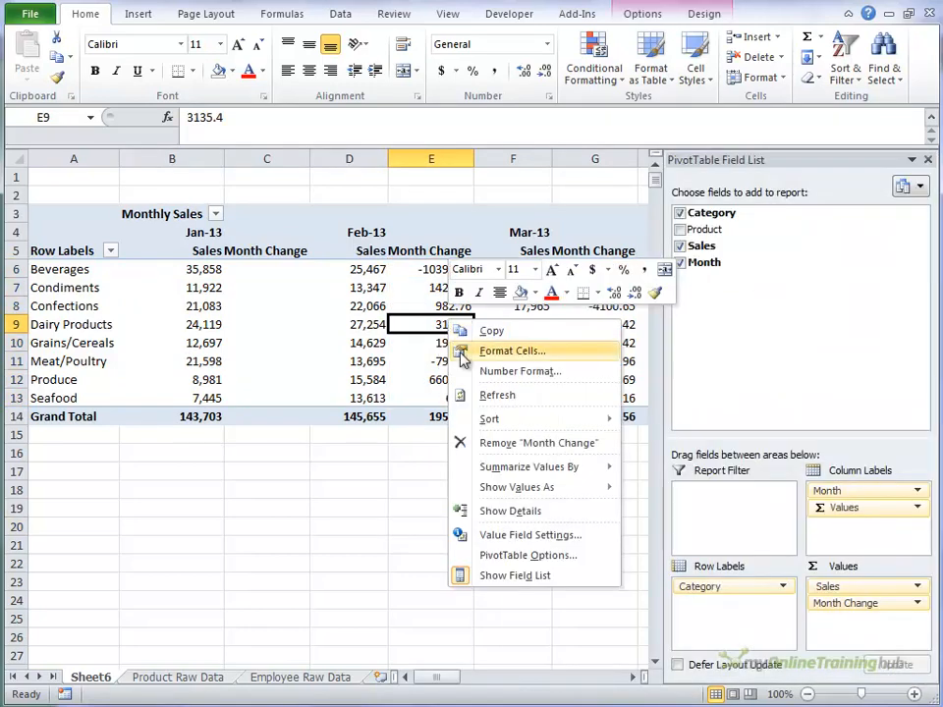
left_click(511, 349)
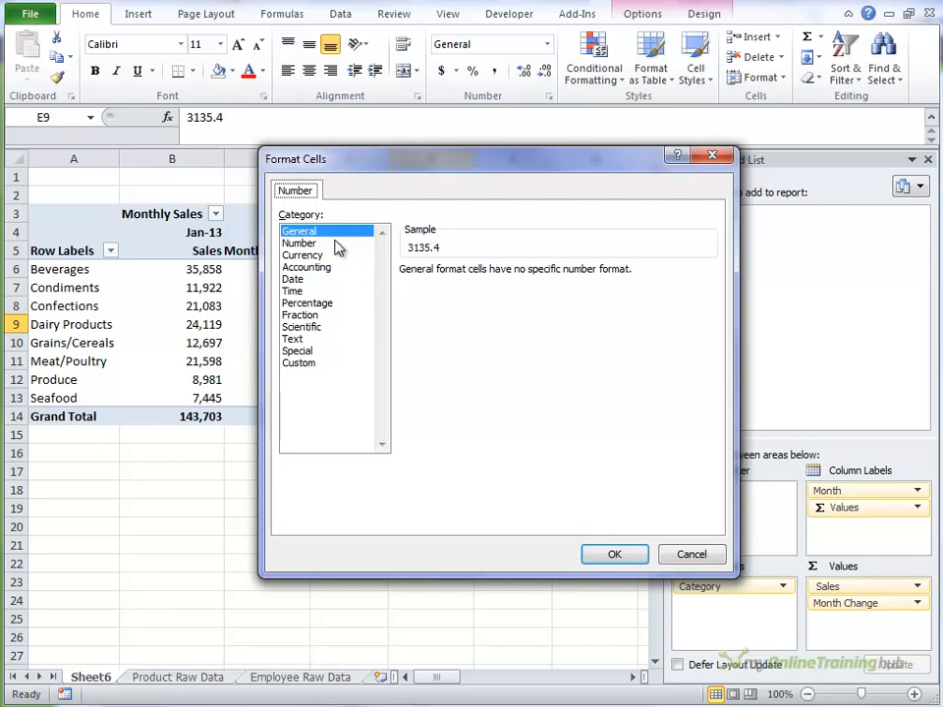
left_click(299, 243)
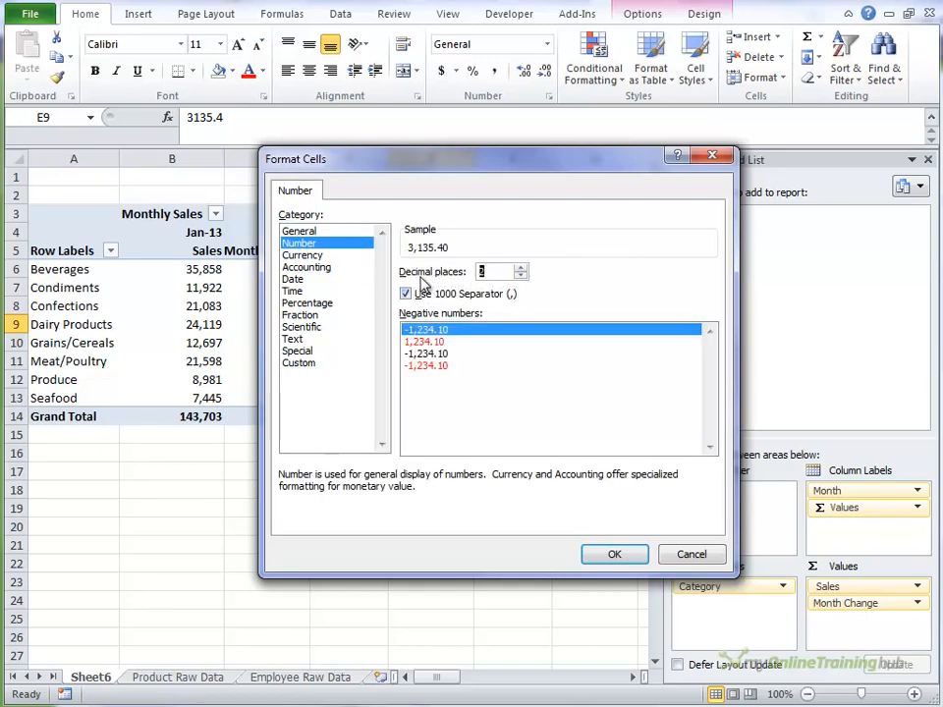
left_click(613, 554)
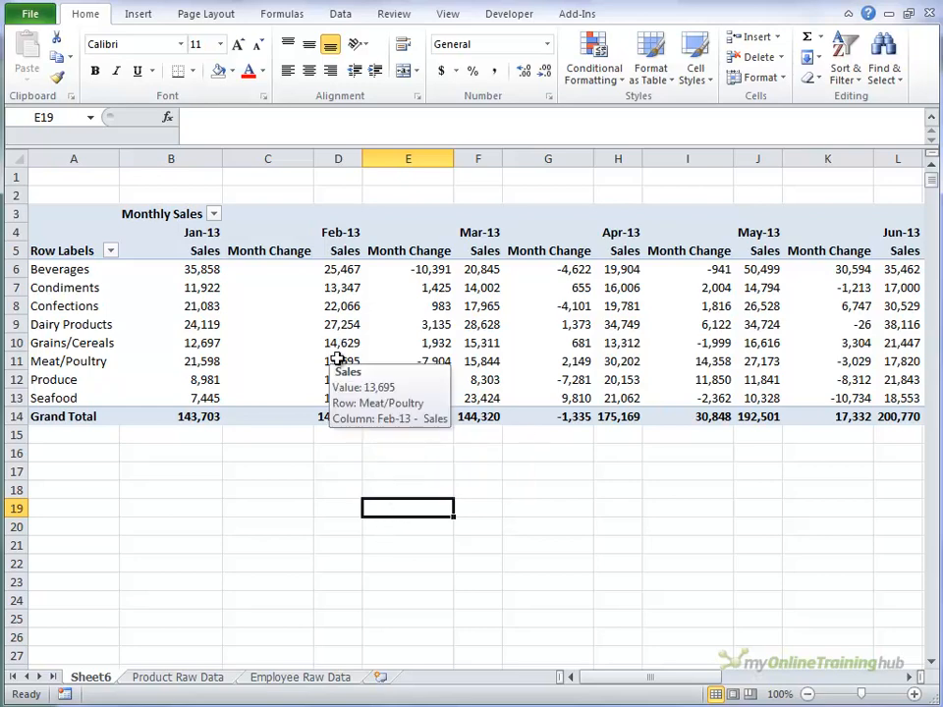
In PivotTable Options, uncheck Autofit column widths on update.
right_click(338, 361)
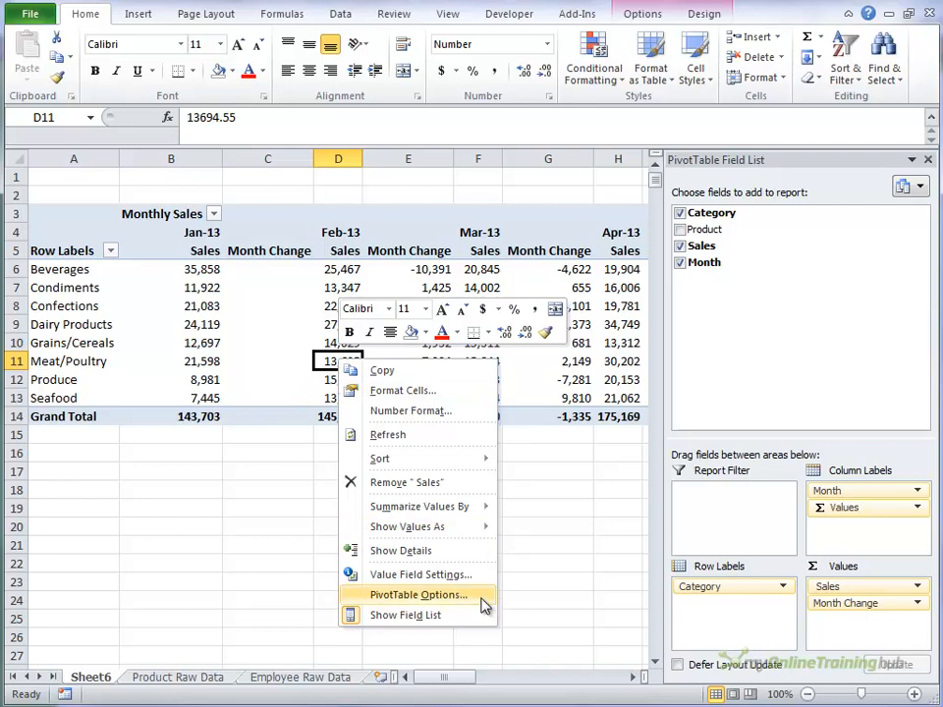
left_click(418, 593)
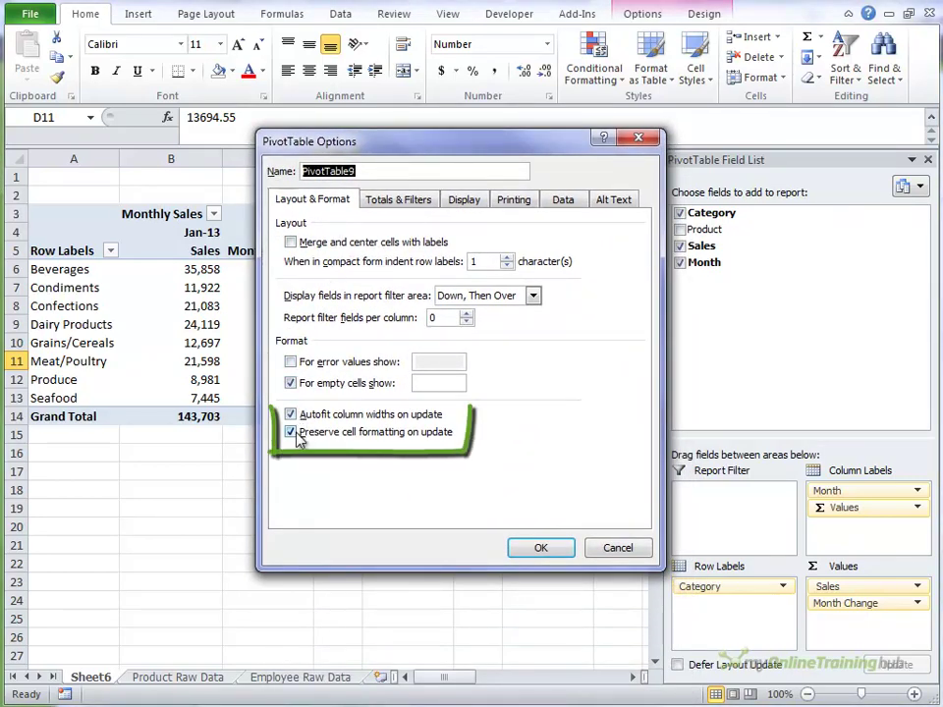
left_click(290, 412)
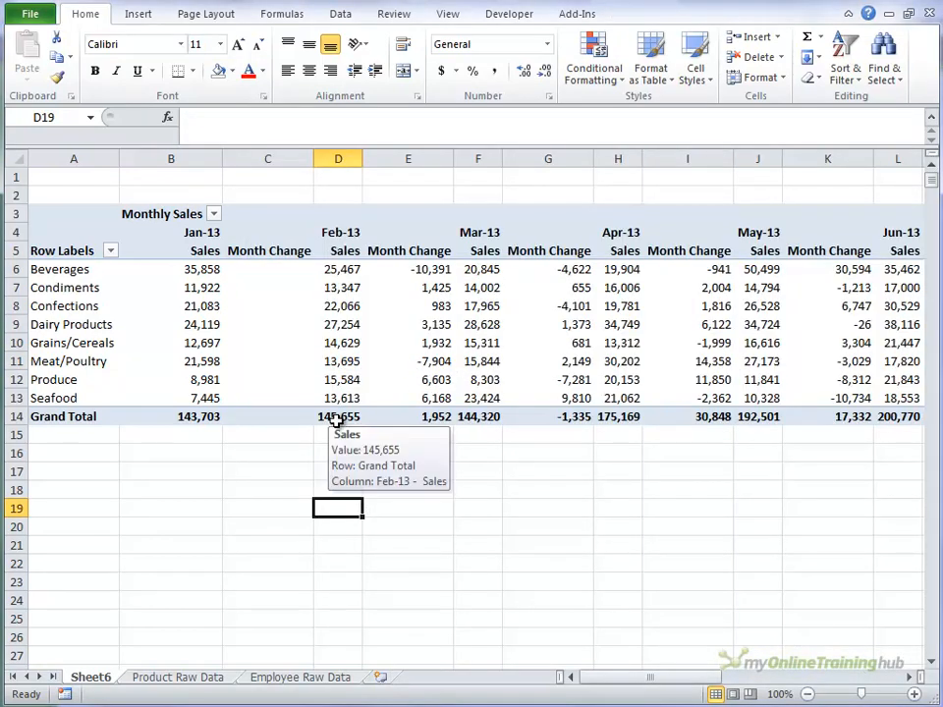
mouse_move(338, 361)
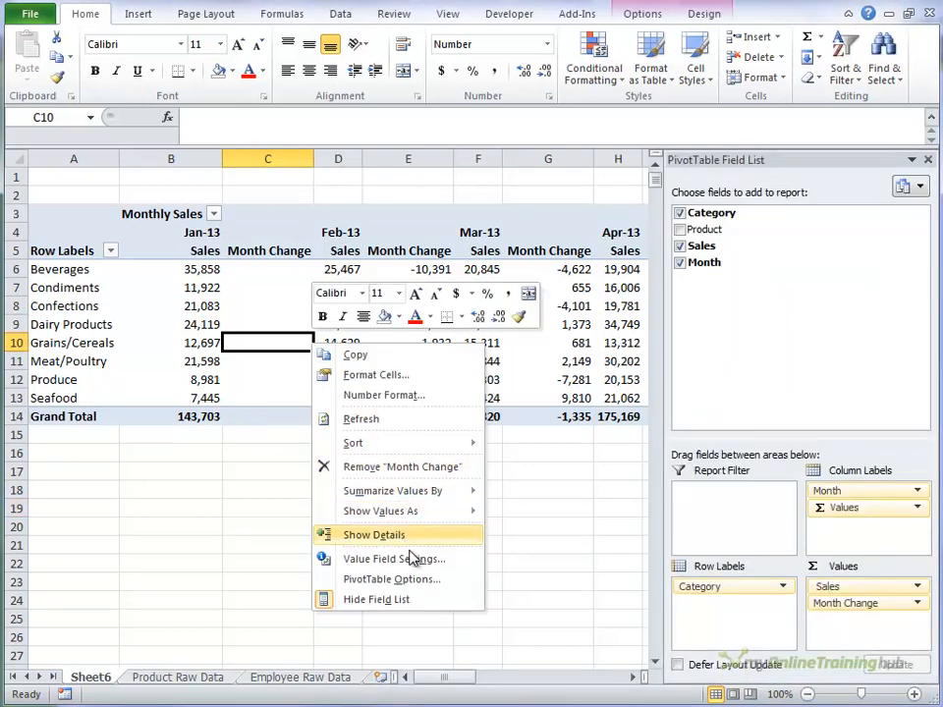
left_click(379, 557)
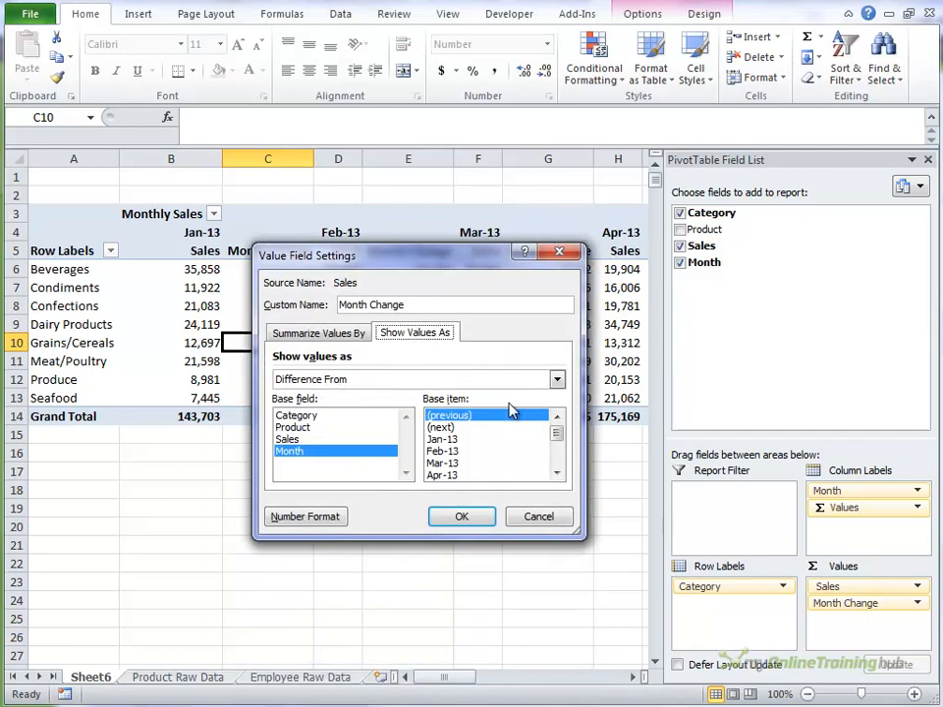
left_click(556, 379)
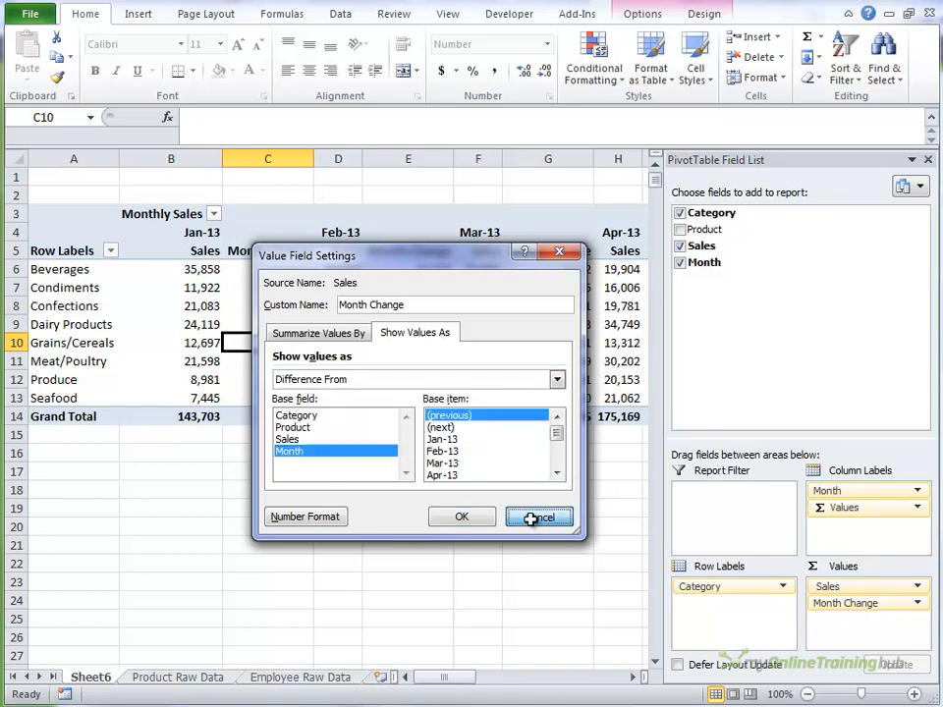
left_click(461, 517)
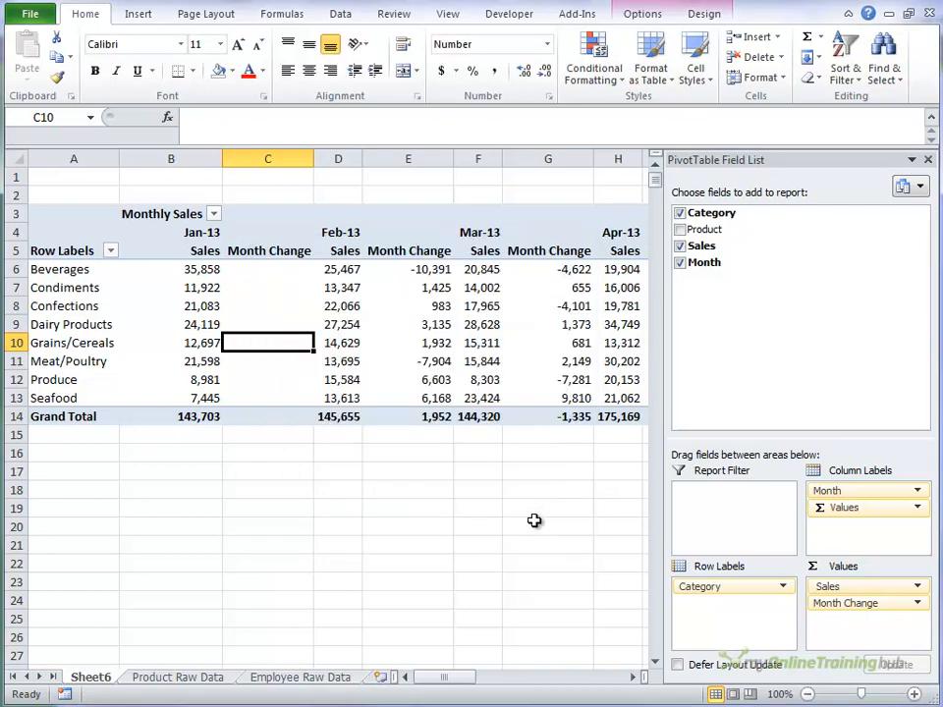